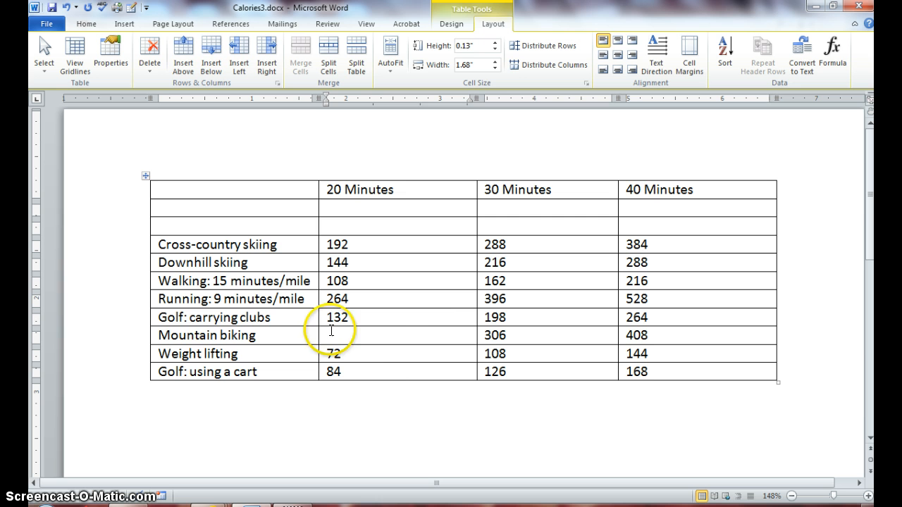
Undo a stray '4' typed in Mountain biking's cell, then delete that row
{"action": "left_click", "coordinate": [331, 334]}
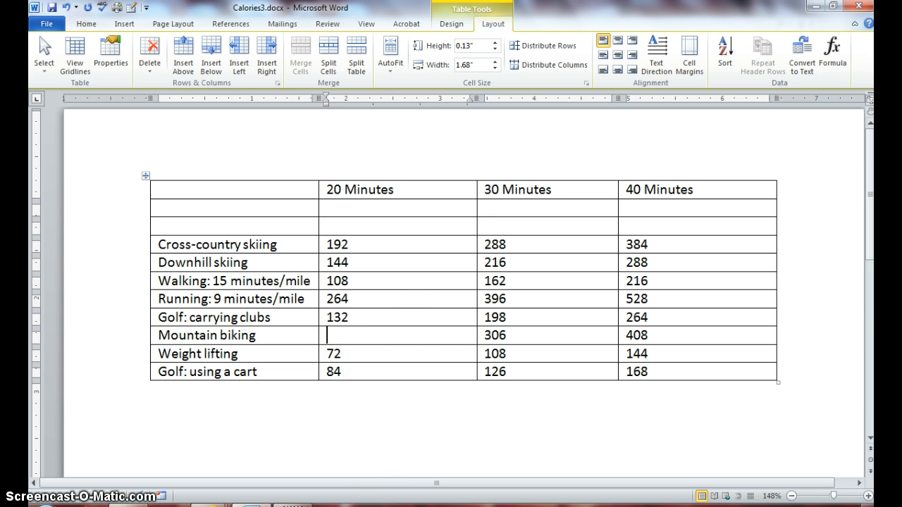
{"action": "type", "text": "405"}
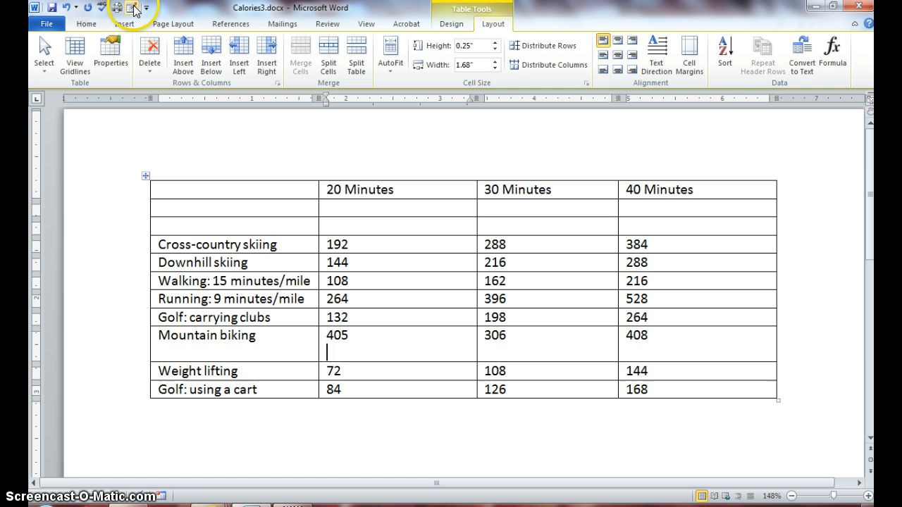
{"action": "left_click", "coordinate": [69, 8]}
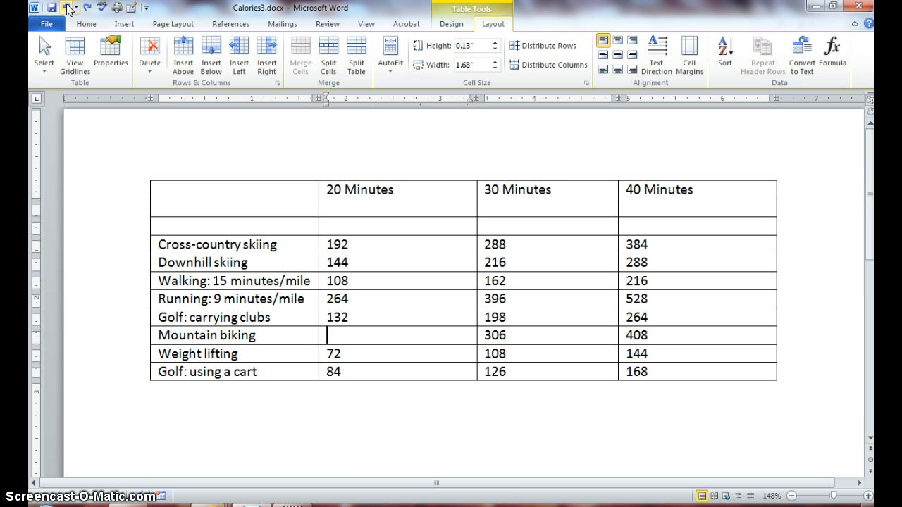
{"action": "mouse_move", "coordinate": [109, 300]}
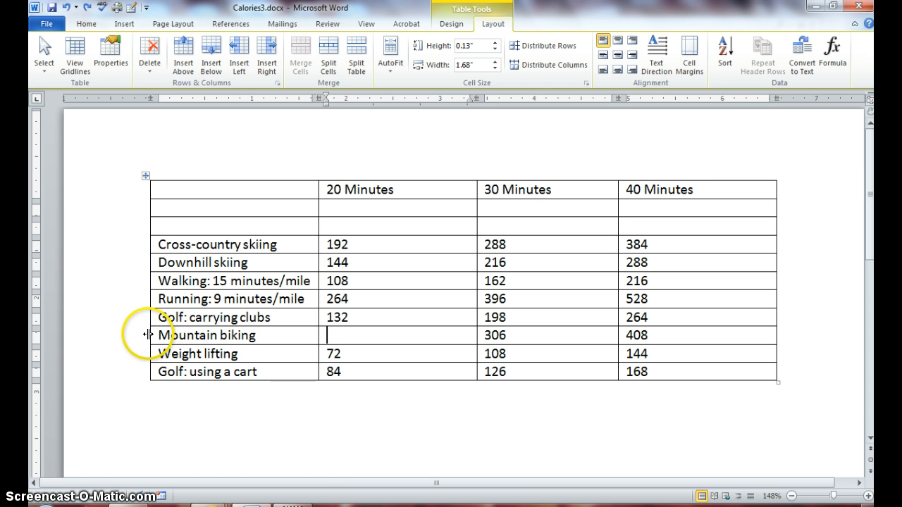
{"action": "mouse_move", "coordinate": [139, 334]}
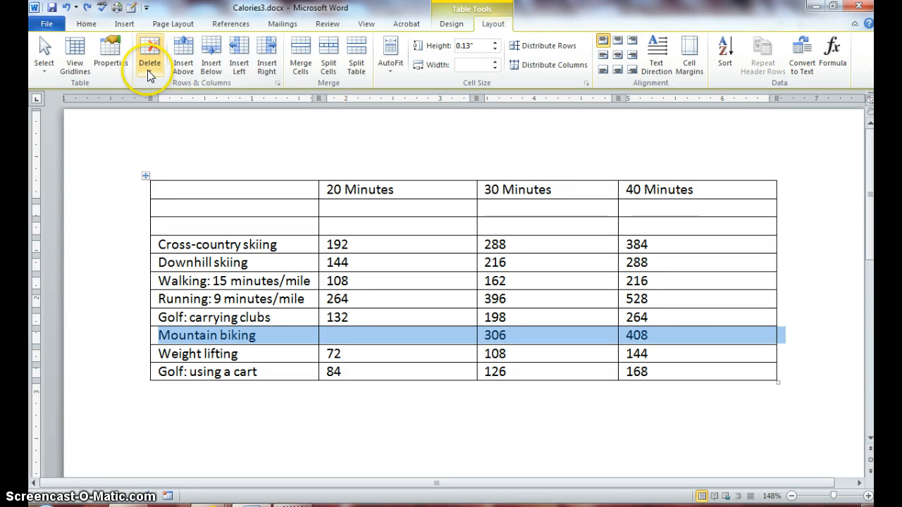
{"action": "left_click", "coordinate": [149, 55]}
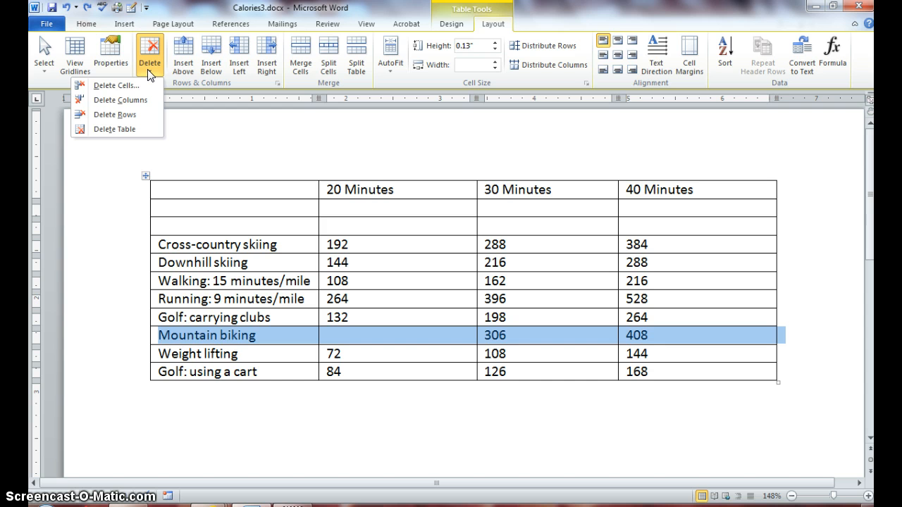
{"action": "mouse_move", "coordinate": [115, 114]}
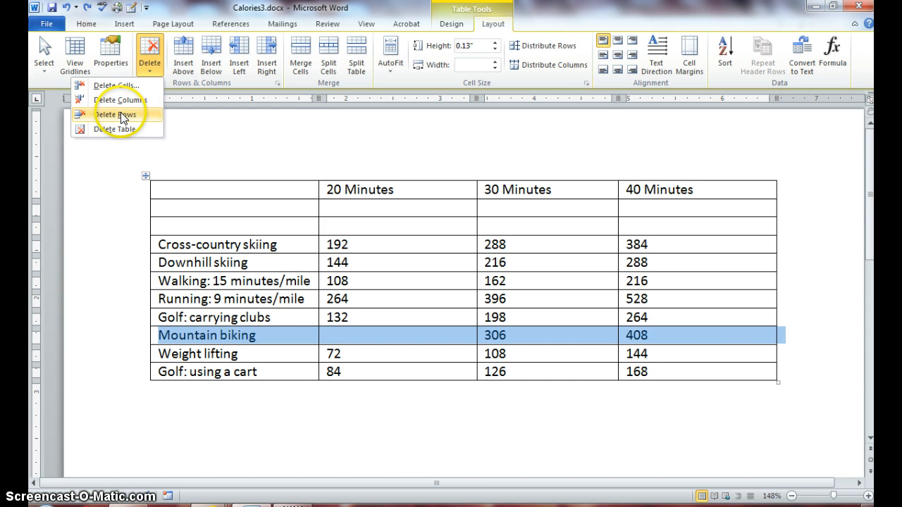
{"action": "mouse_move", "coordinate": [115, 115]}
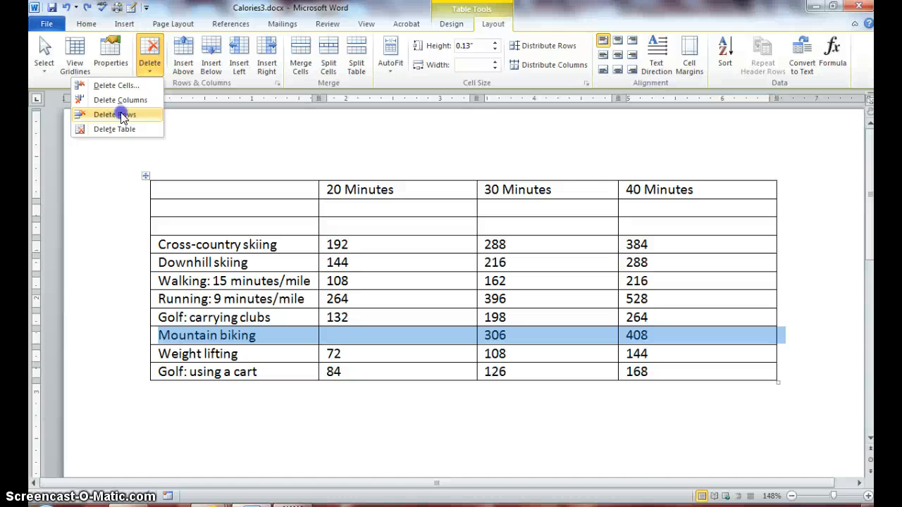
{"action": "left_click", "coordinate": [113, 114]}
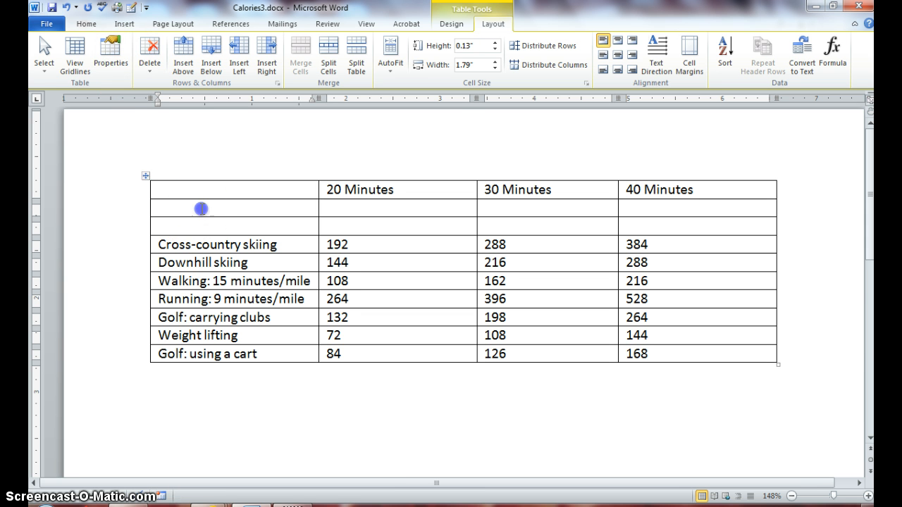
Select the two blank rows under the column headings and delete them
{"action": "left_click_drag", "start_coordinate": [201, 208], "coordinate": [204, 226]}
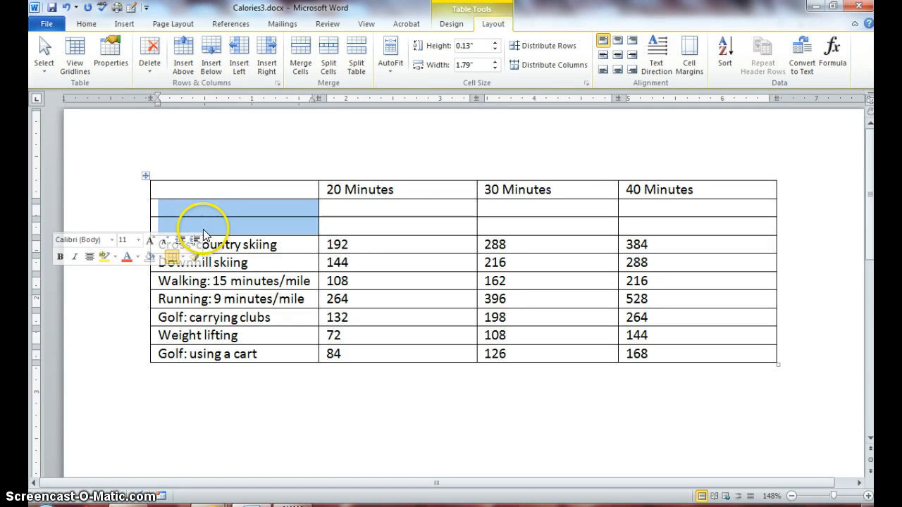
{"action": "left_click", "coordinate": [148, 53]}
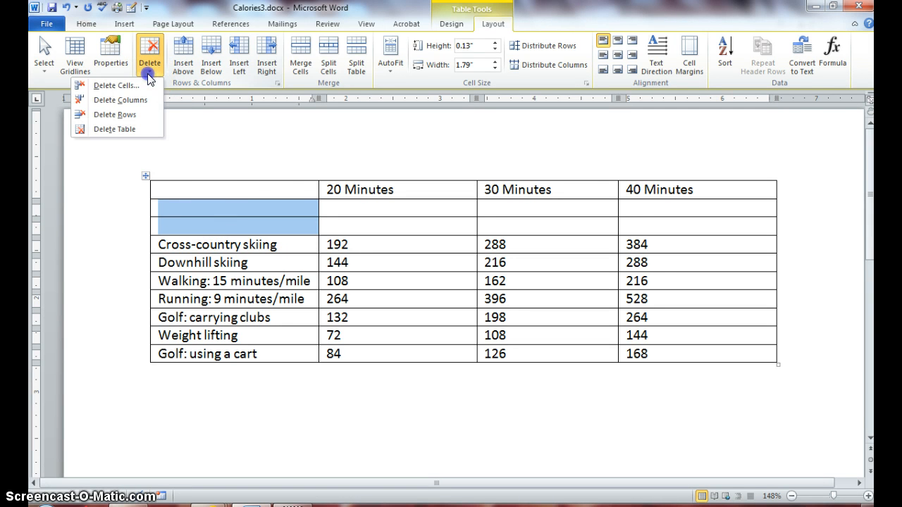
{"action": "left_click", "coordinate": [116, 115]}
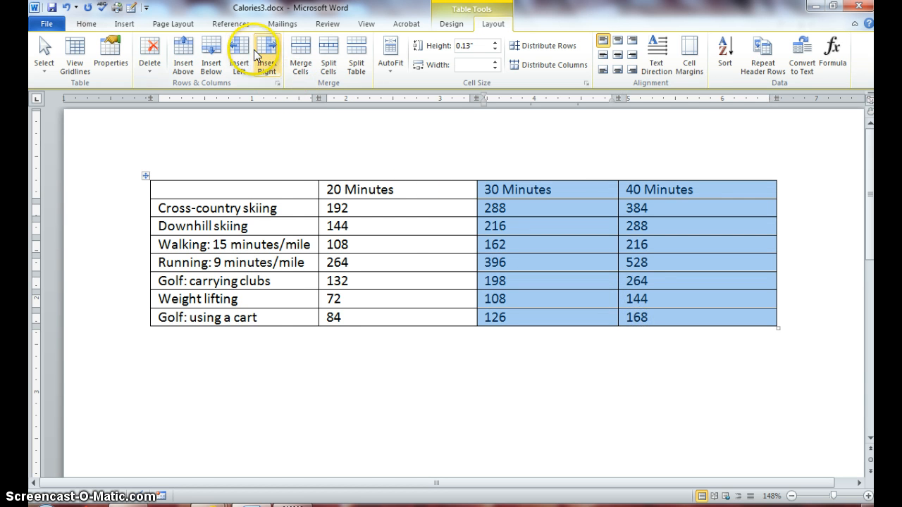
Insert columns to the right, then delete the two new blank columns
{"action": "left_click", "coordinate": [267, 57]}
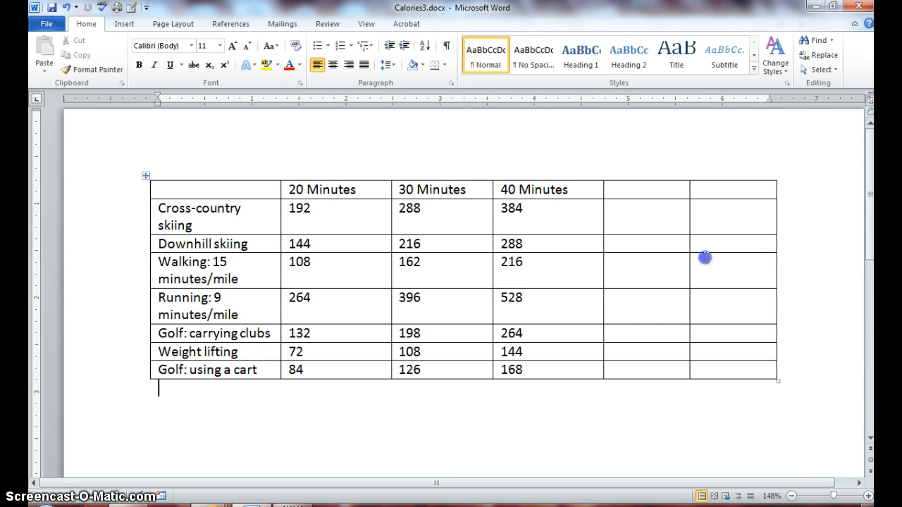
{"action": "left_click", "coordinate": [146, 176]}
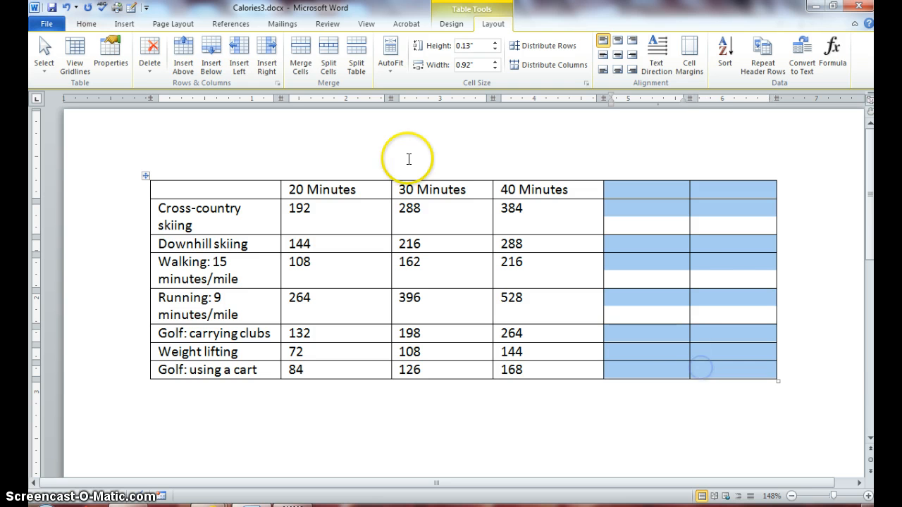
{"action": "left_click", "coordinate": [148, 55]}
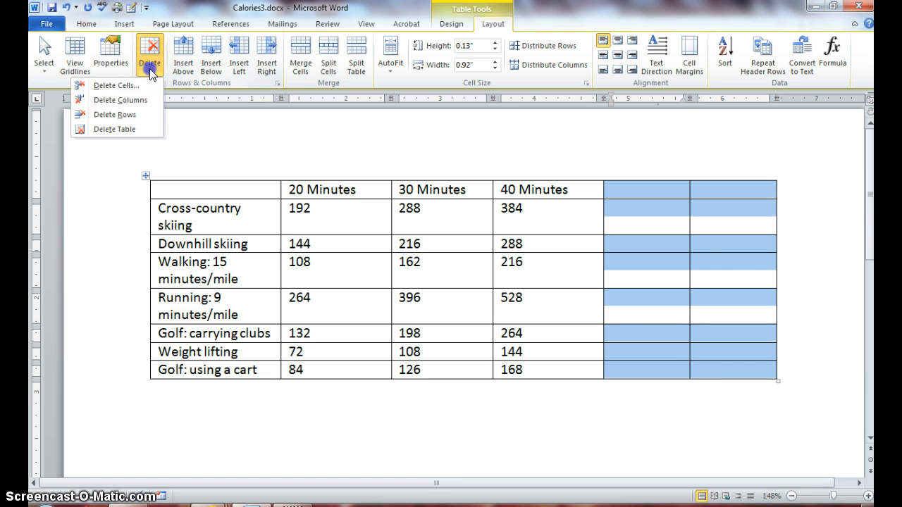
{"action": "mouse_move", "coordinate": [121, 99]}
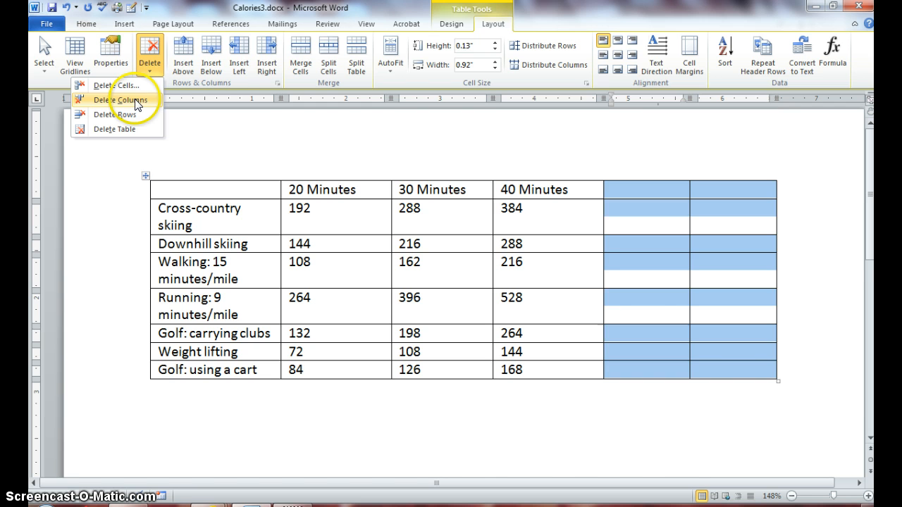
{"action": "left_click", "coordinate": [118, 99]}
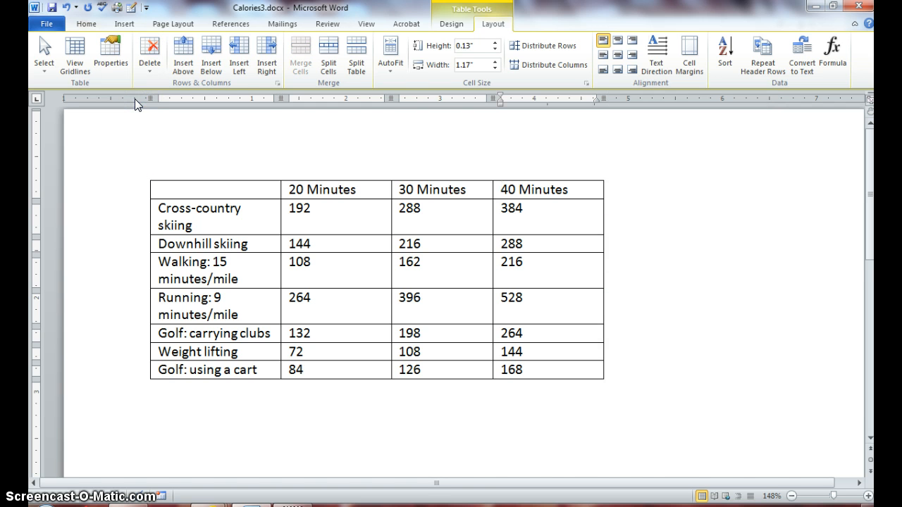
{"action": "left_click", "coordinate": [502, 188]}
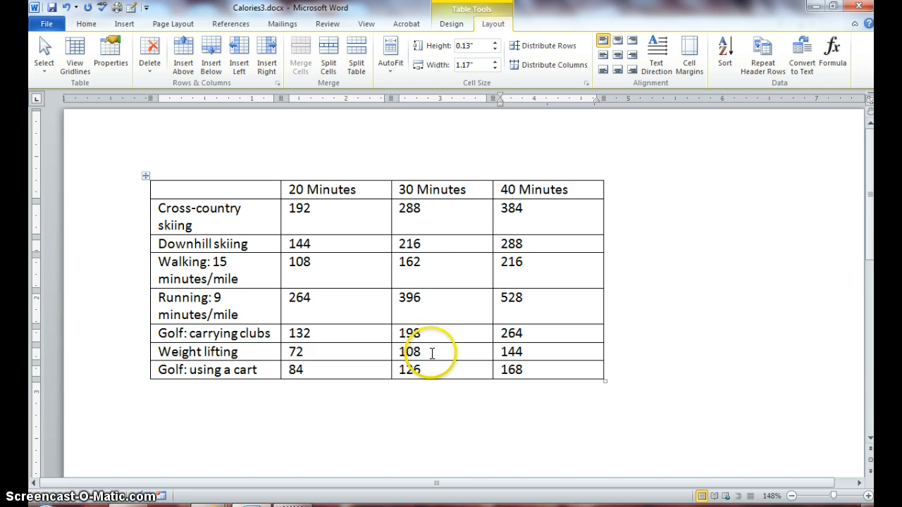
{"action": "mouse_move", "coordinate": [640, 298]}
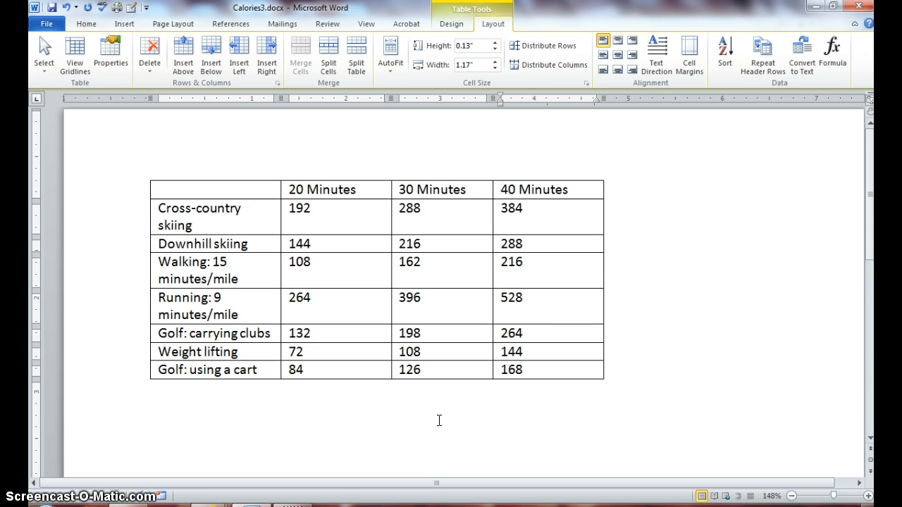
{"action": "left_click", "coordinate": [502, 190]}
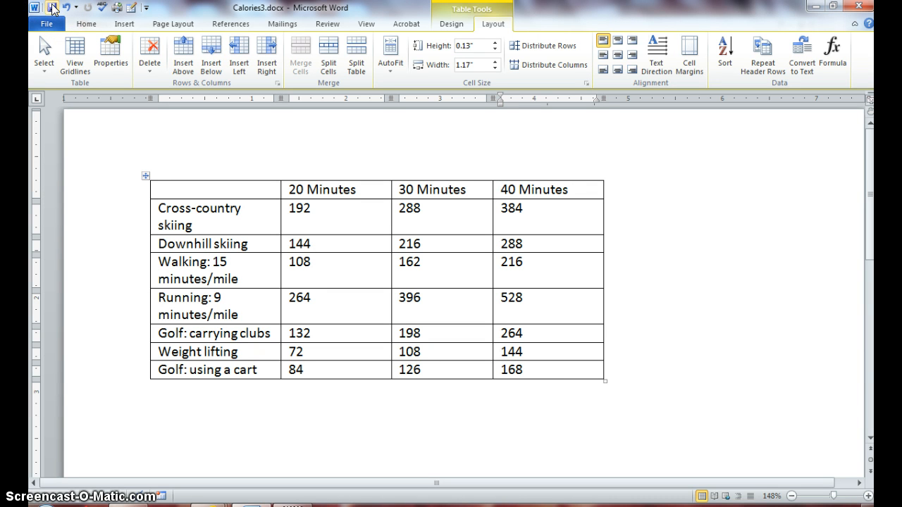
{"action": "mouse_move", "coordinate": [90, 340]}
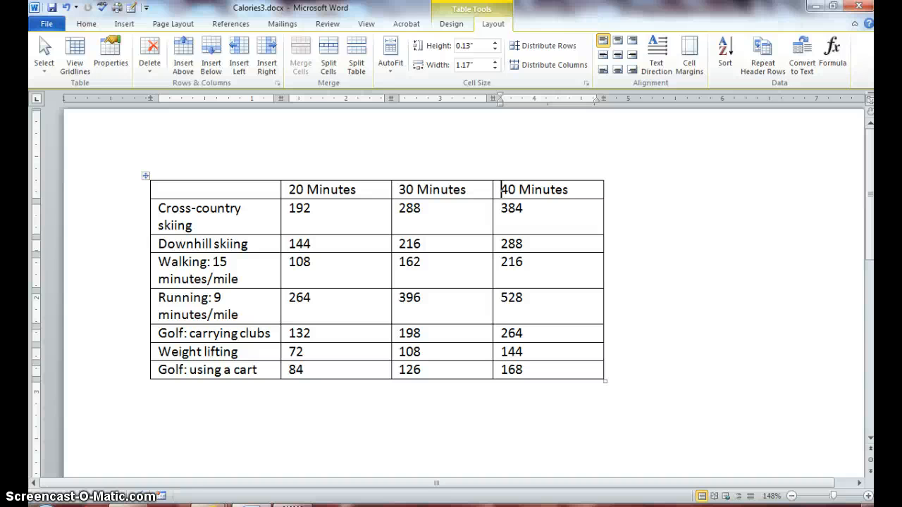
{"action": "mouse_move", "coordinate": [62, 176]}
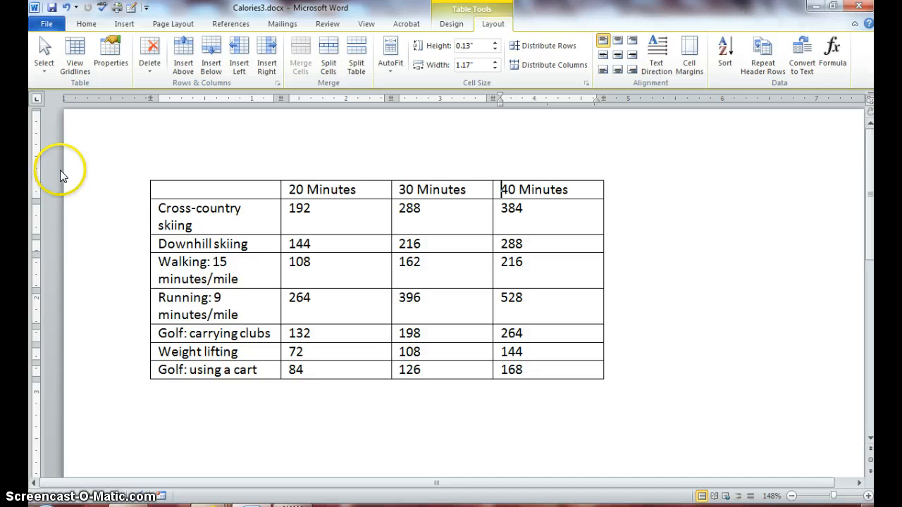
Save As the document under the name Calories4 in Lesson 15
{"action": "left_click", "coordinate": [46, 24]}
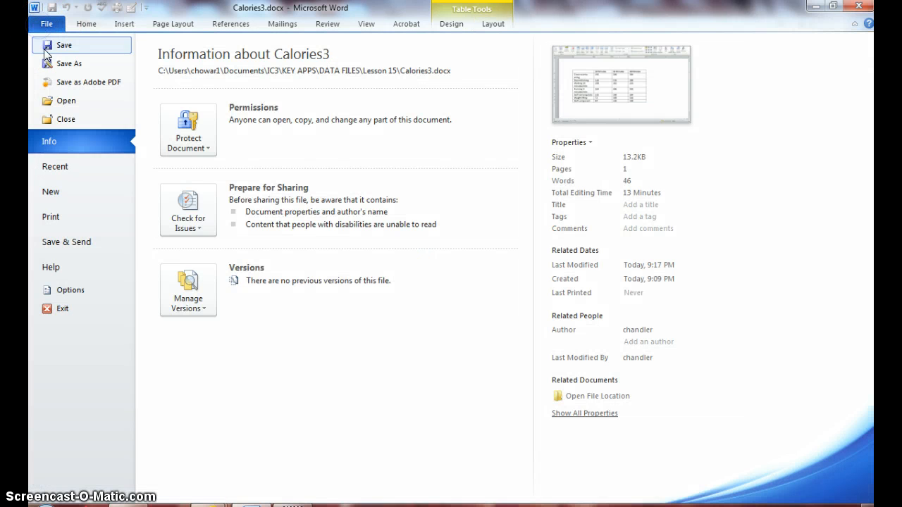
{"action": "left_click", "coordinate": [69, 63]}
{"action": "type", "text": "Calories4"}
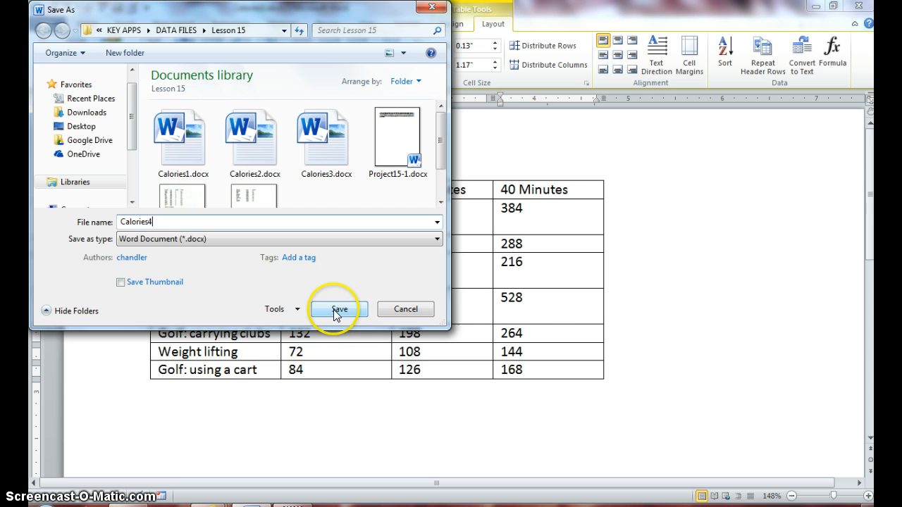
{"action": "left_click", "coordinate": [339, 309]}
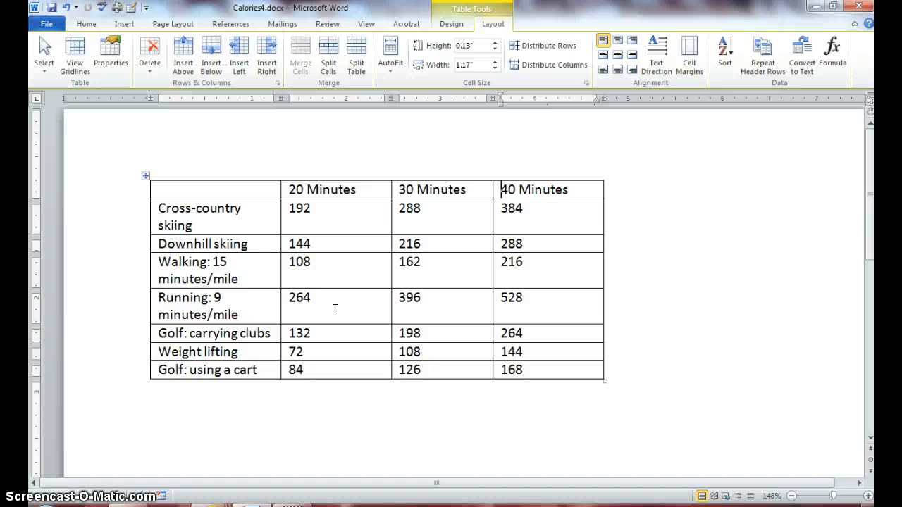
{"action": "mouse_move", "coordinate": [584, 134]}
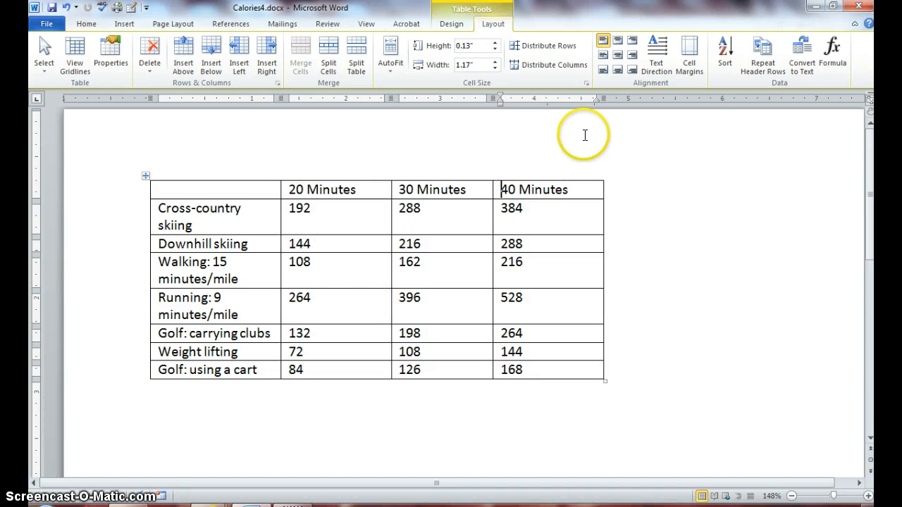
{"action": "left_click", "coordinate": [366, 23]}
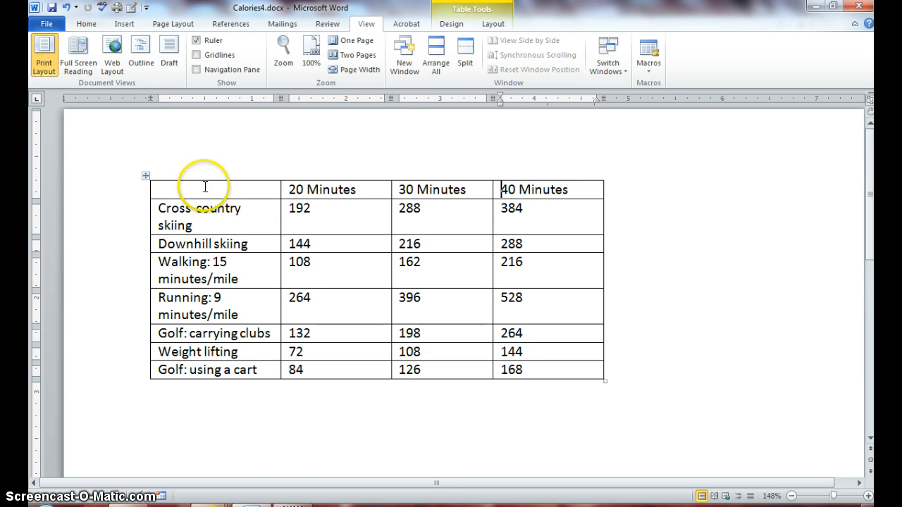
{"action": "mouse_move", "coordinate": [228, 167]}
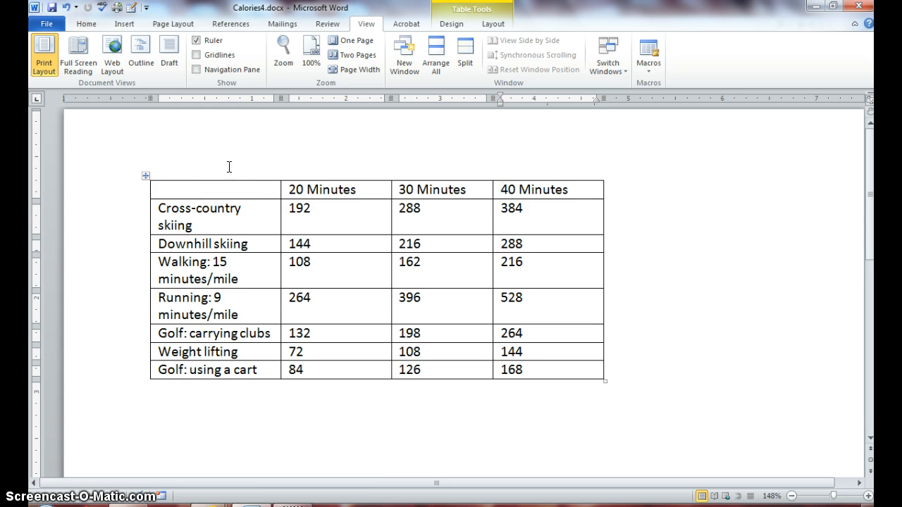
{"action": "left_click", "coordinate": [500, 189]}
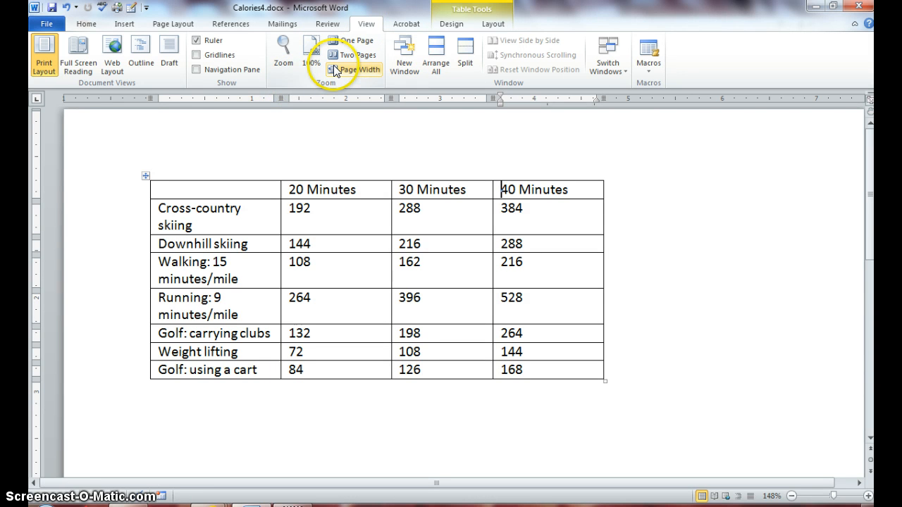
{"action": "left_click", "coordinate": [354, 69]}
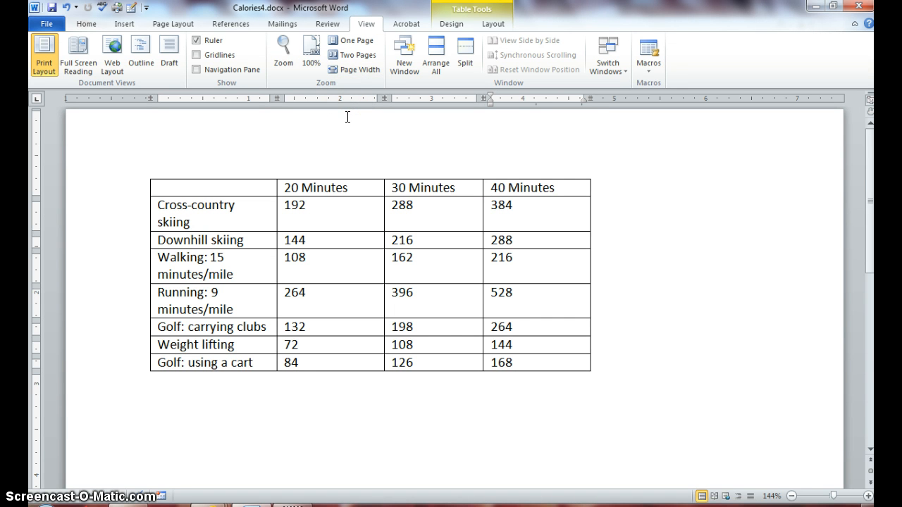
{"action": "left_click", "coordinate": [491, 188]}
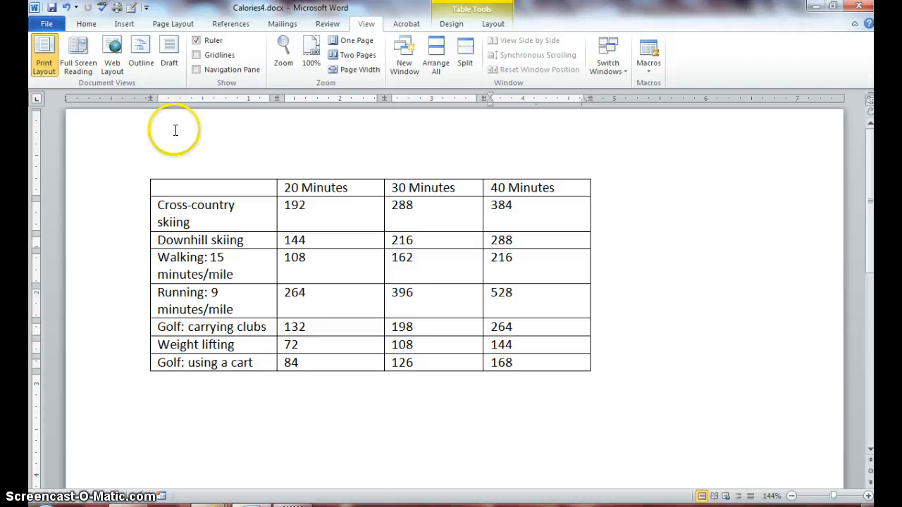
{"action": "left_click", "coordinate": [180, 189]}
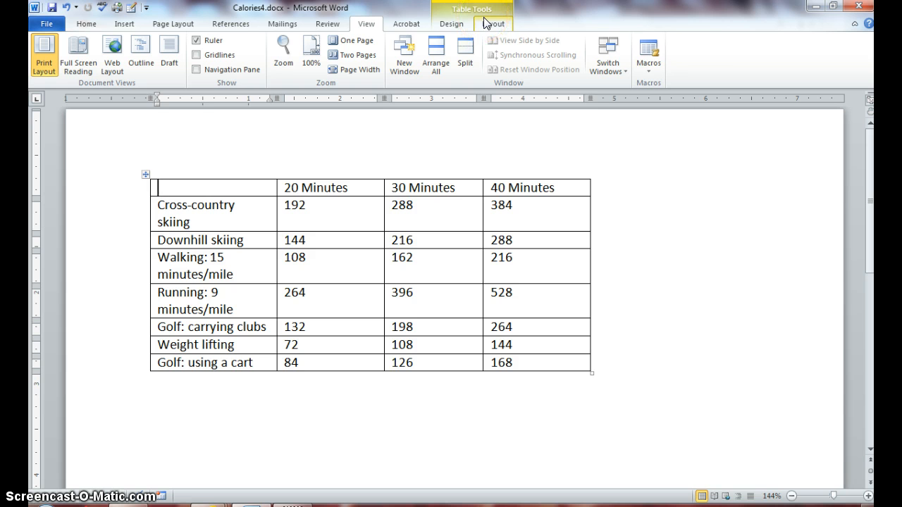
Show the Table Tools Layout tab and click into the Downhill skiing row
{"action": "left_click", "coordinate": [494, 23]}
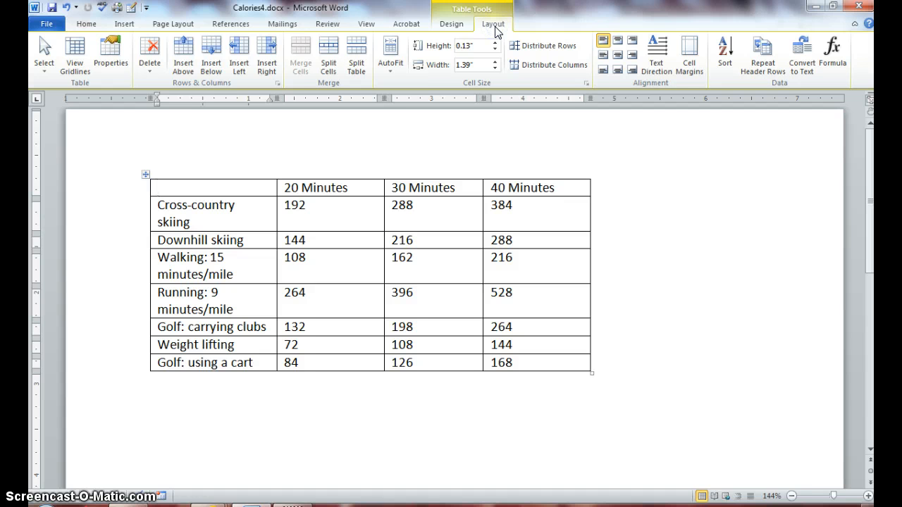
{"action": "left_click", "coordinate": [212, 187]}
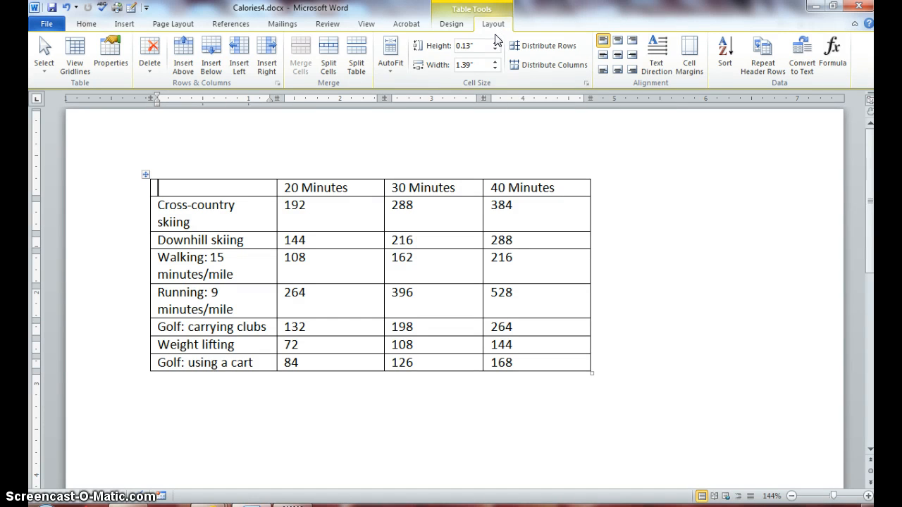
{"action": "mouse_move", "coordinate": [513, 85]}
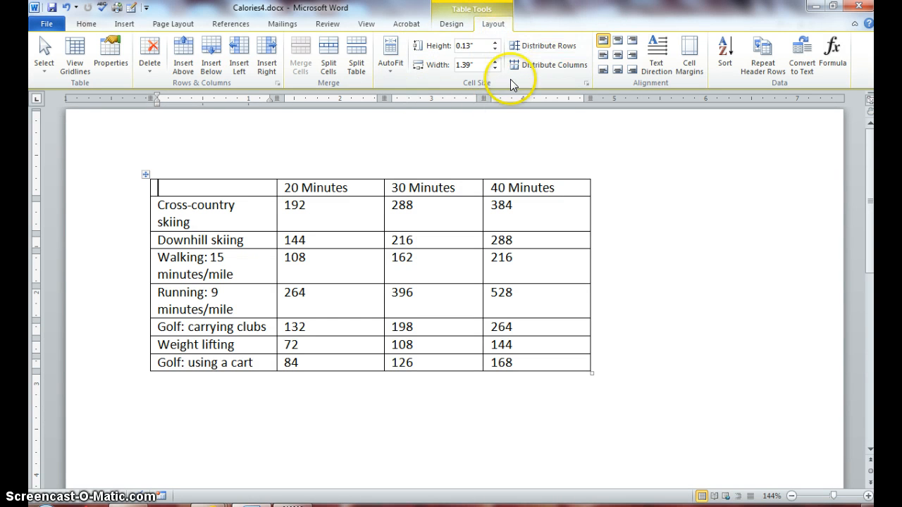
{"action": "mouse_move", "coordinate": [438, 135]}
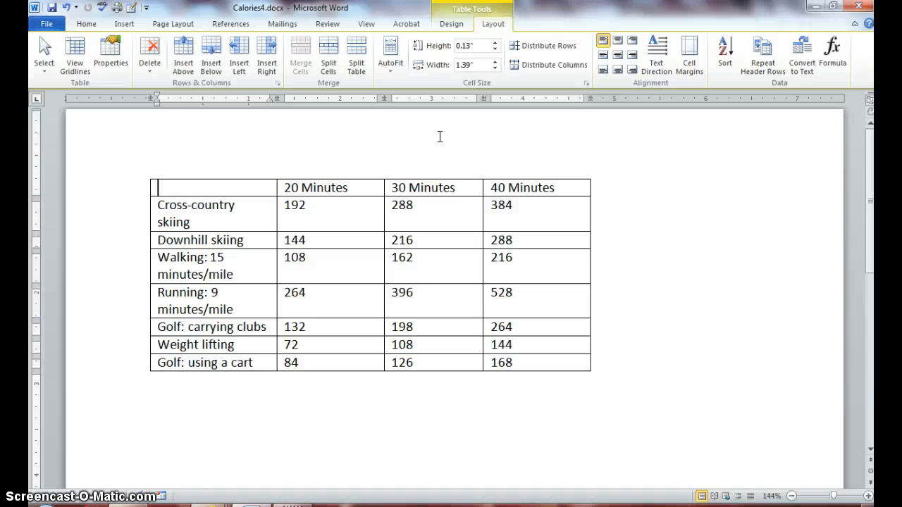
{"action": "mouse_move", "coordinate": [470, 117]}
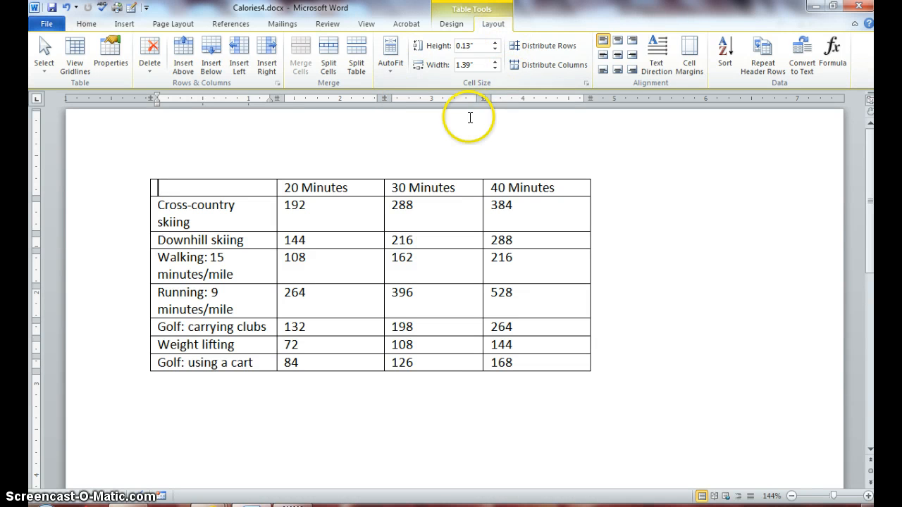
{"action": "mouse_move", "coordinate": [275, 319]}
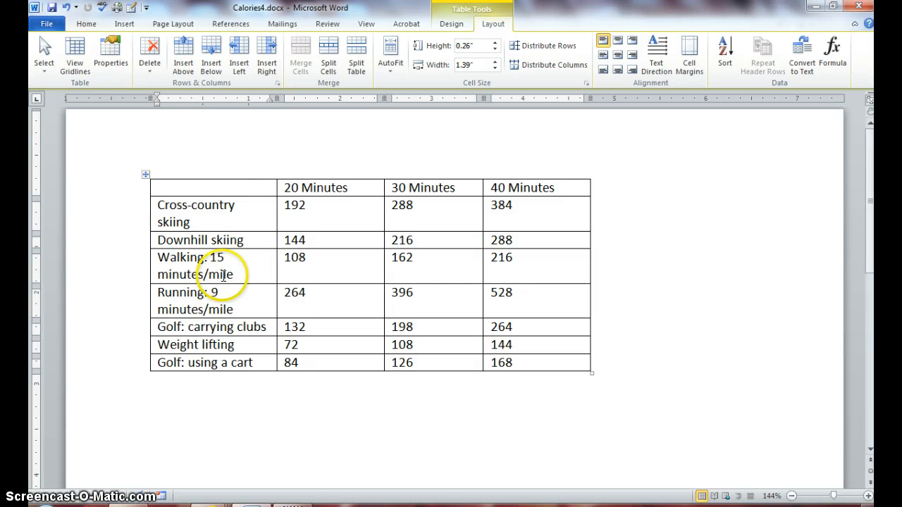
{"action": "mouse_move", "coordinate": [137, 291]}
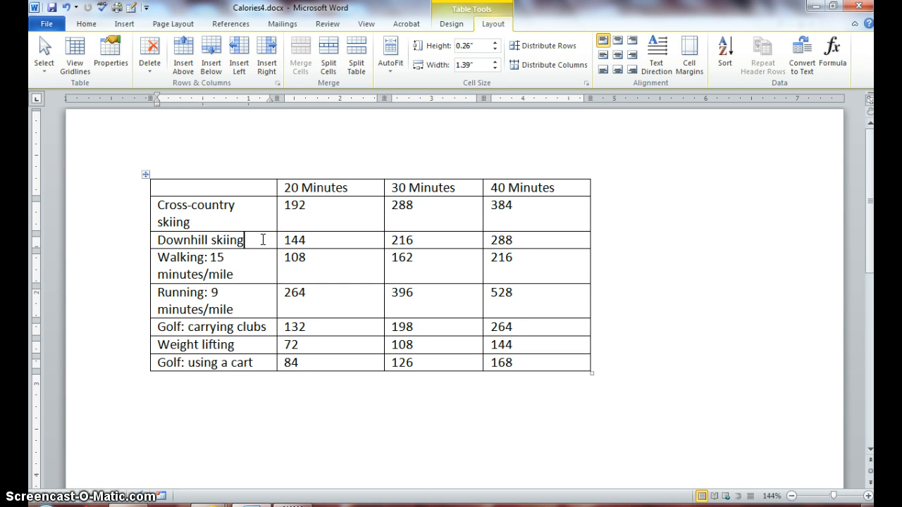
{"action": "left_click", "coordinate": [493, 49]}
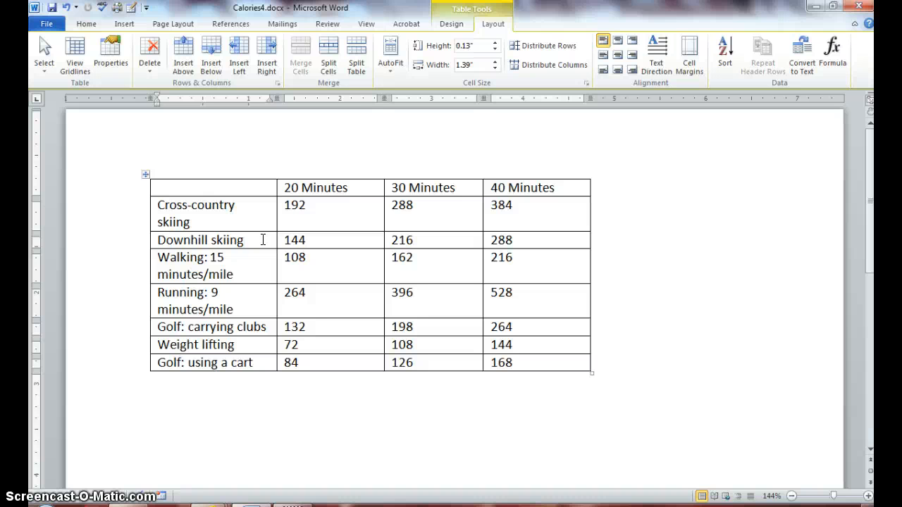
{"action": "left_click", "coordinate": [245, 240]}
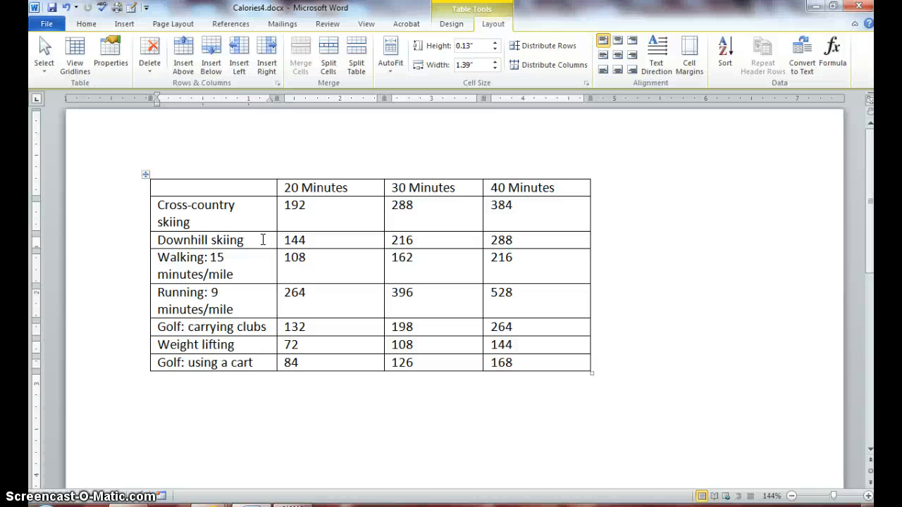
{"action": "left_click", "coordinate": [245, 239]}
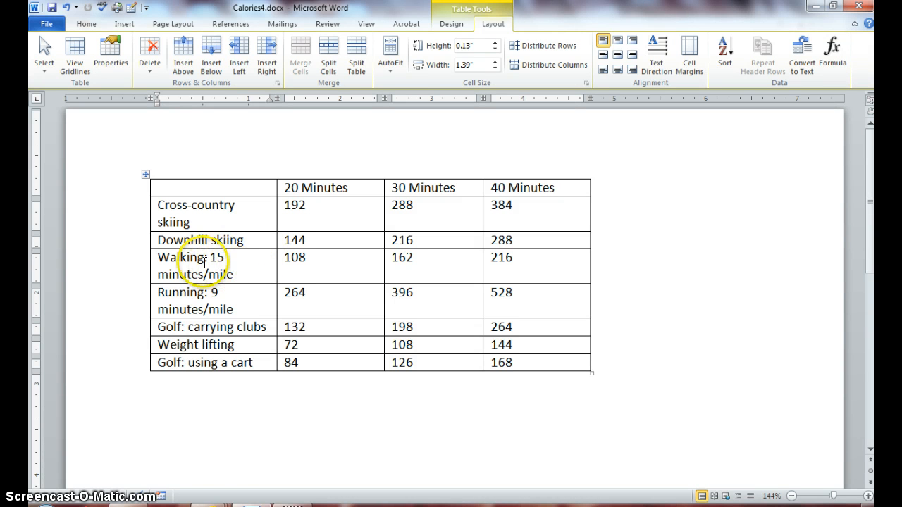
{"action": "mouse_move", "coordinate": [200, 298]}
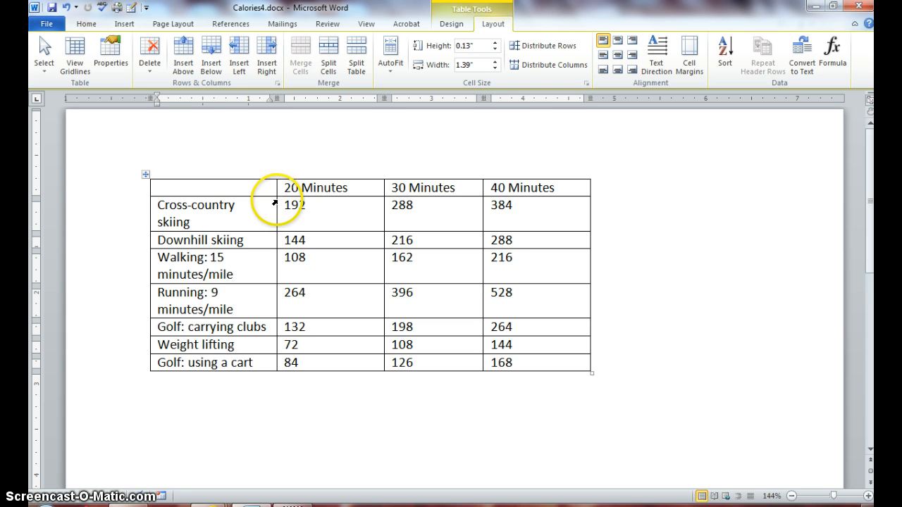
{"action": "mouse_move", "coordinate": [276, 187]}
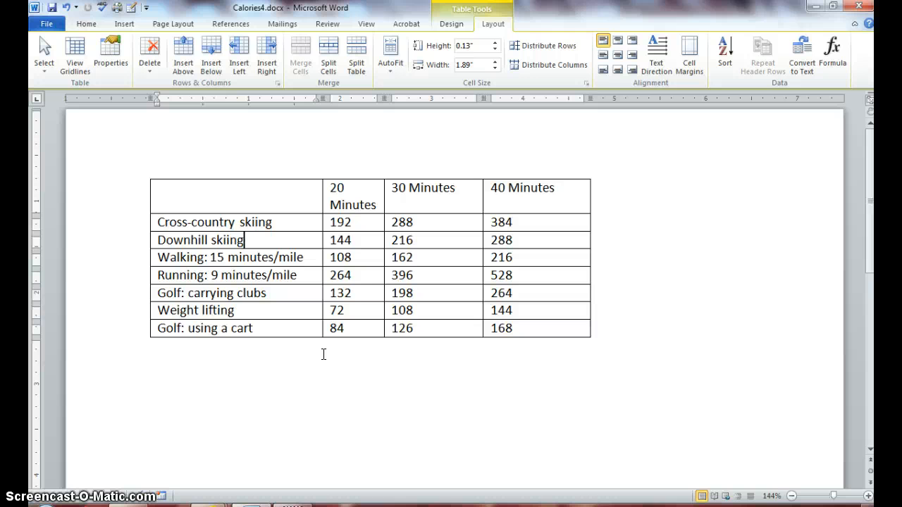
{"action": "mouse_move", "coordinate": [379, 176]}
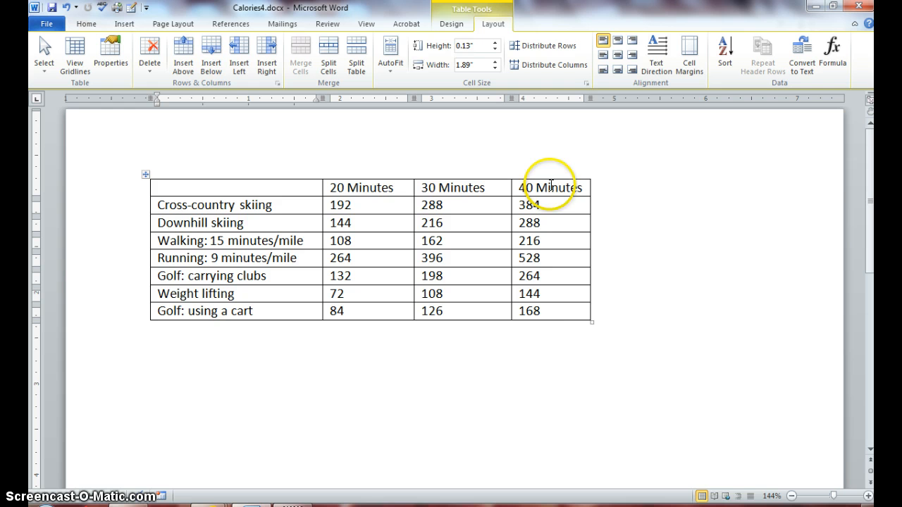
{"action": "mouse_move", "coordinate": [585, 333]}
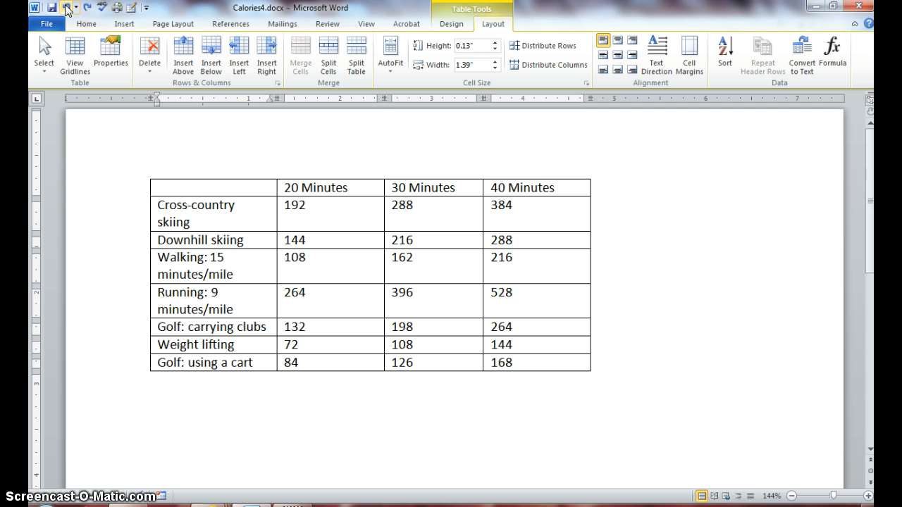
{"action": "left_click", "coordinate": [245, 240]}
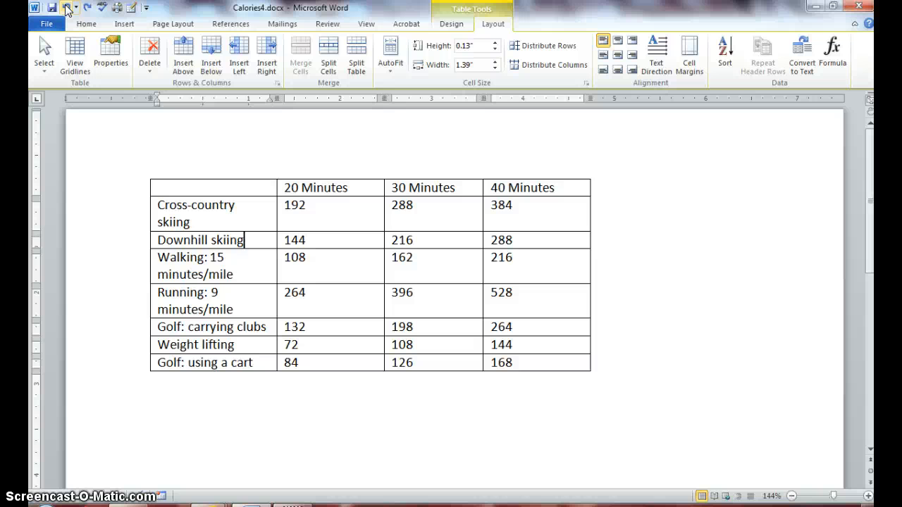
{"action": "mouse_move", "coordinate": [338, 28]}
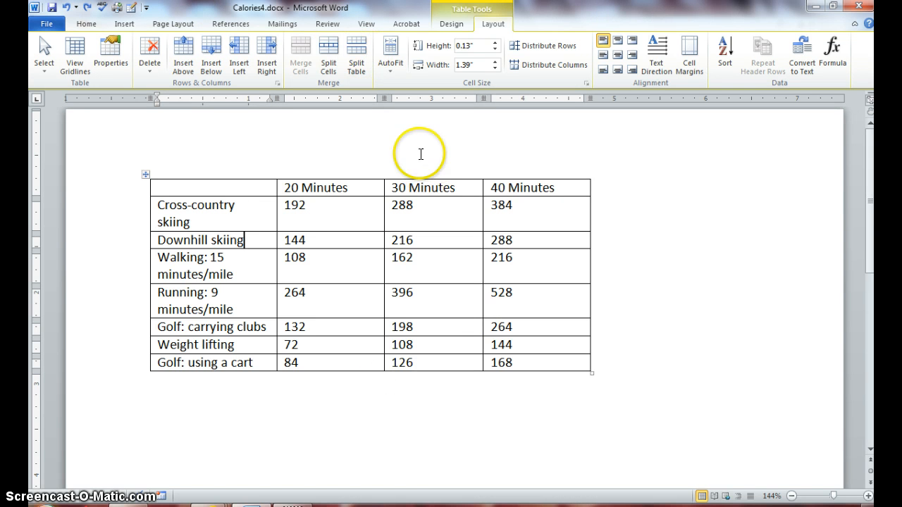
{"action": "mouse_move", "coordinate": [390, 55]}
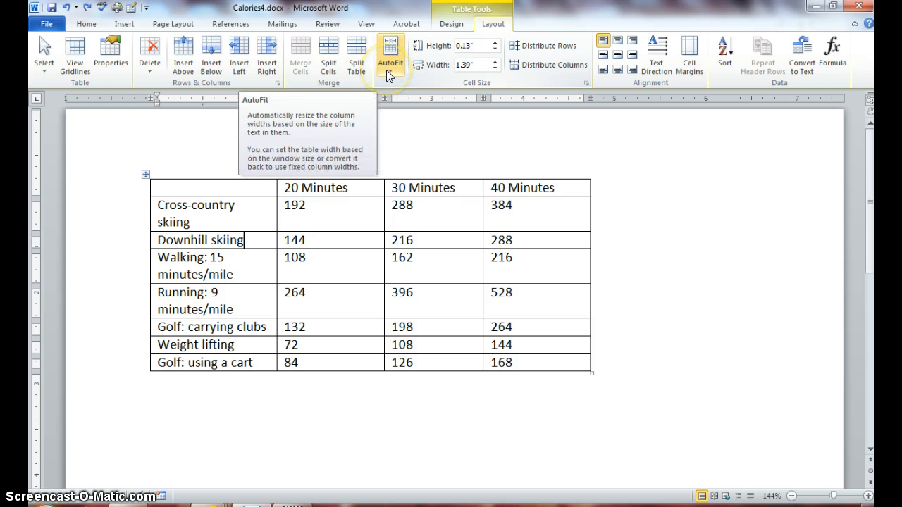
Apply AutoFit Contents to the calorie table's columns
{"action": "left_click", "coordinate": [389, 55]}
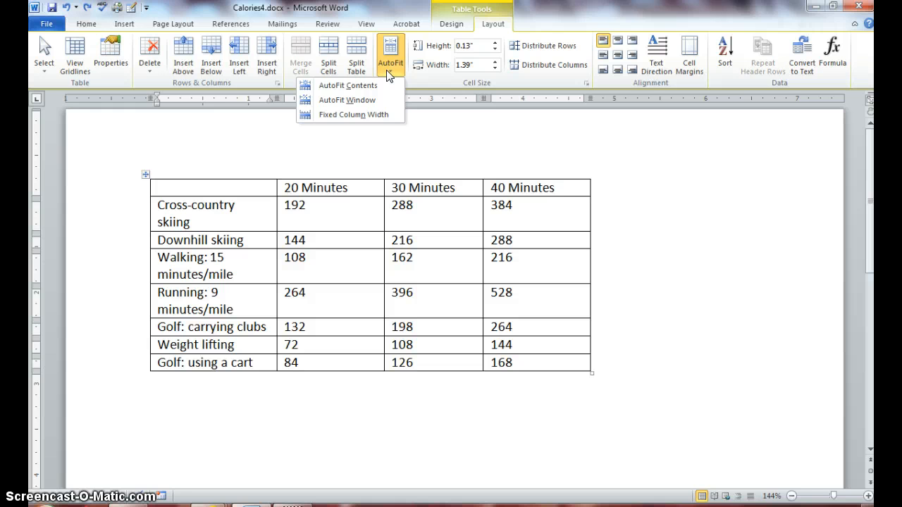
{"action": "mouse_move", "coordinate": [347, 84]}
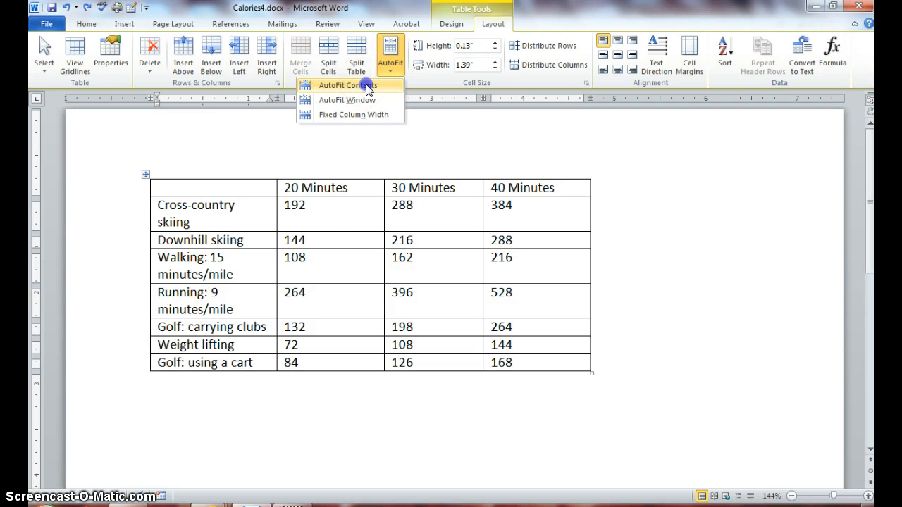
{"action": "left_click", "coordinate": [348, 85]}
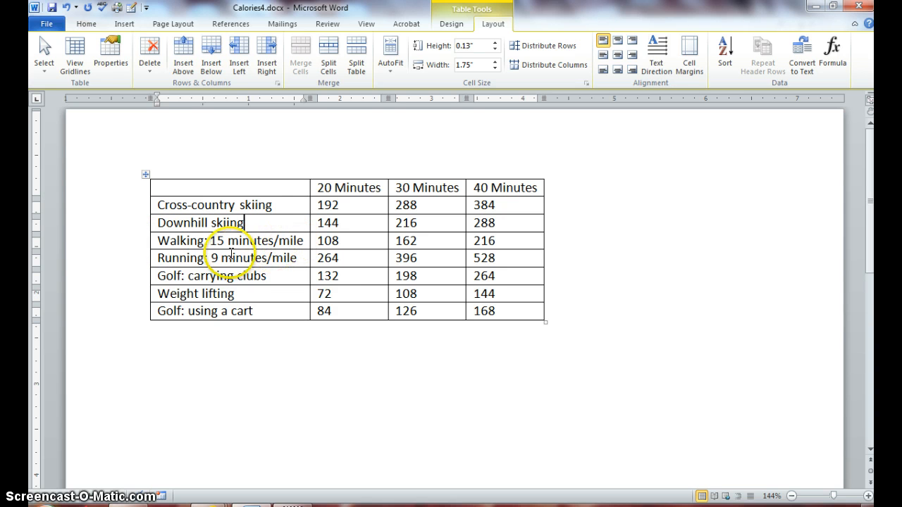
{"action": "mouse_move", "coordinate": [296, 262]}
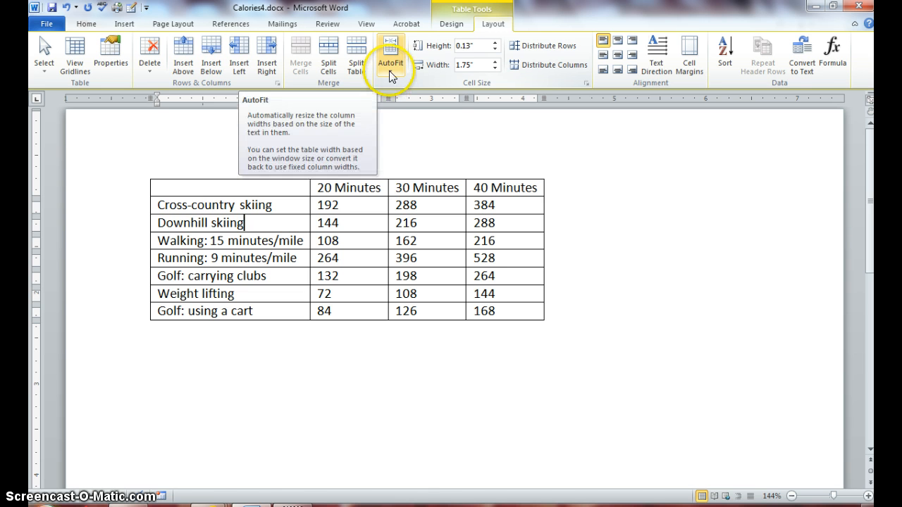
{"action": "left_click", "coordinate": [390, 55]}
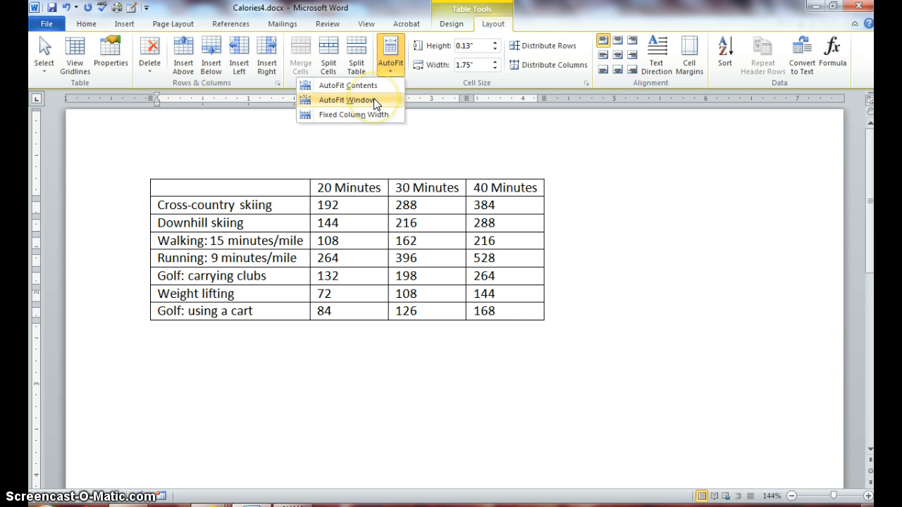
{"action": "left_click", "coordinate": [348, 99]}
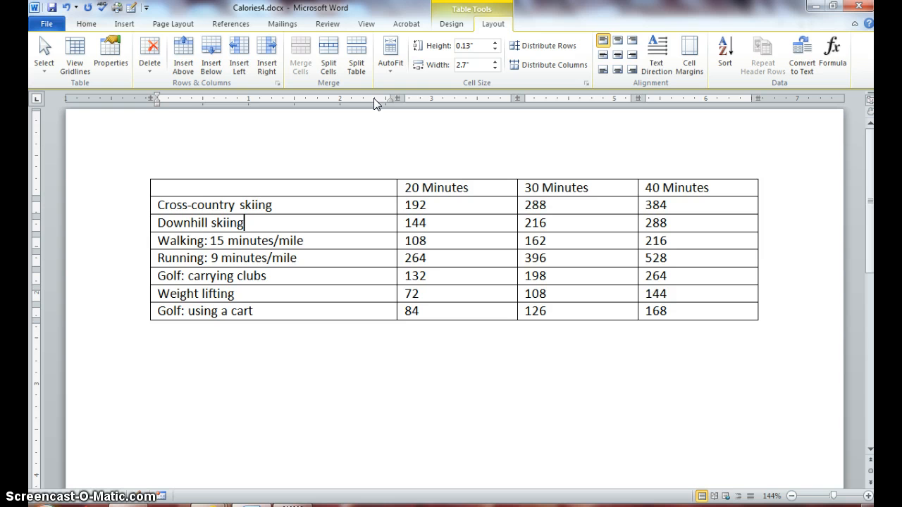
{"action": "mouse_move", "coordinate": [386, 148]}
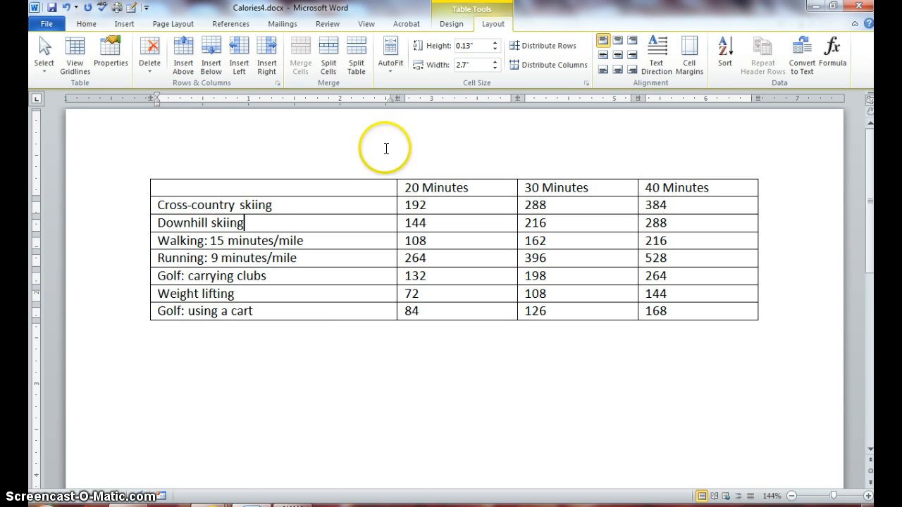
{"action": "mouse_move", "coordinate": [500, 272]}
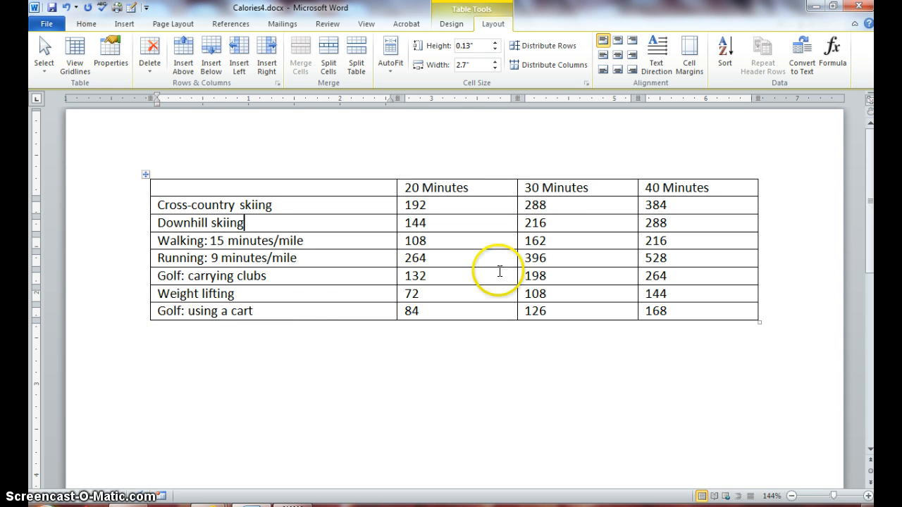
{"action": "mouse_move", "coordinate": [399, 169]}
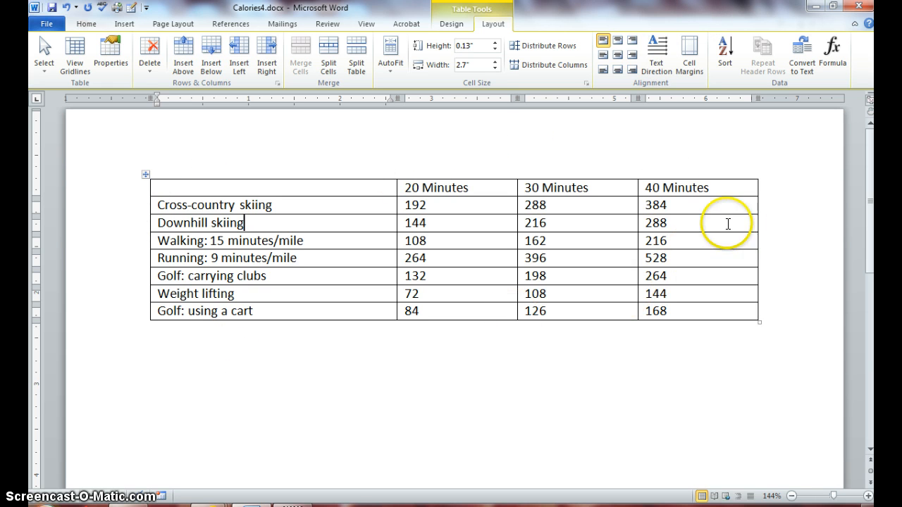
{"action": "mouse_move", "coordinate": [276, 380]}
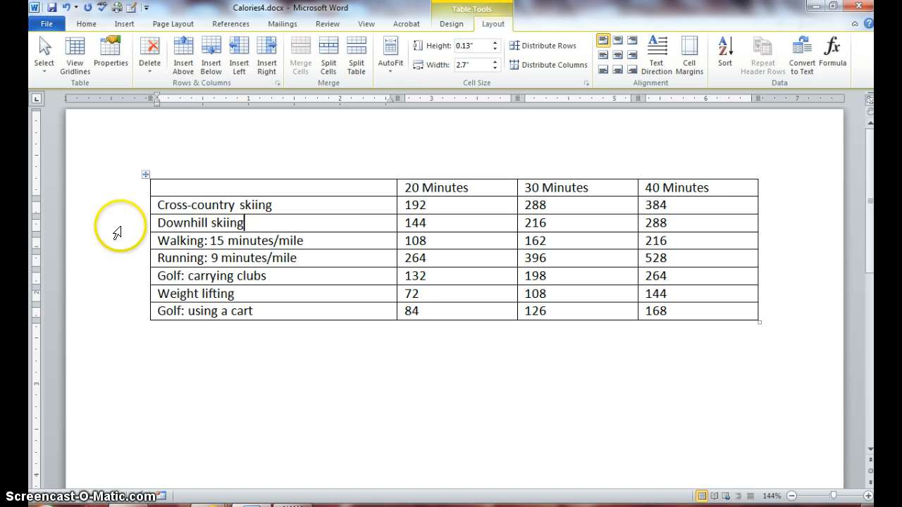
{"action": "mouse_move", "coordinate": [169, 24]}
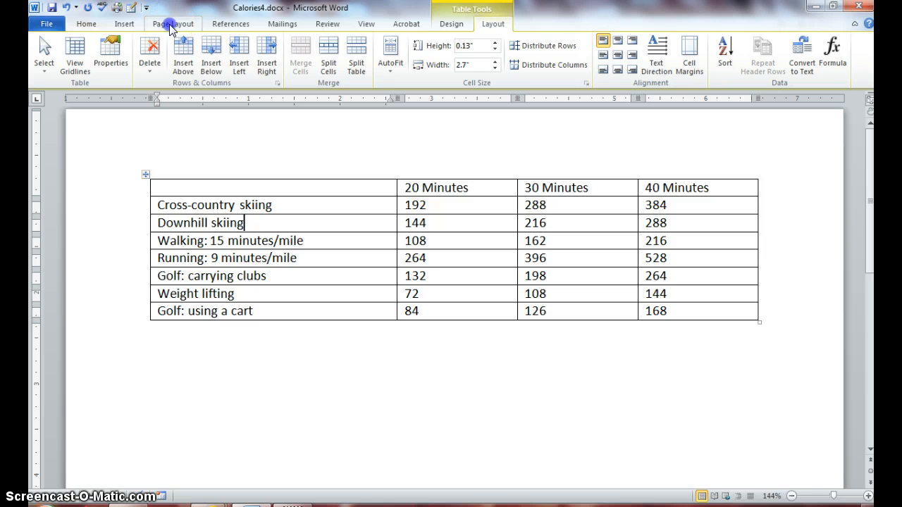
{"action": "left_click", "coordinate": [173, 23]}
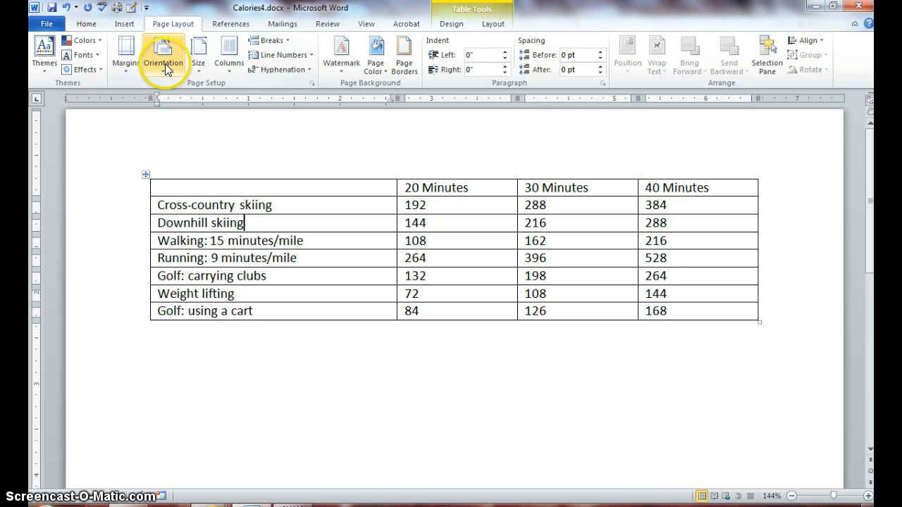
{"action": "left_click", "coordinate": [164, 57]}
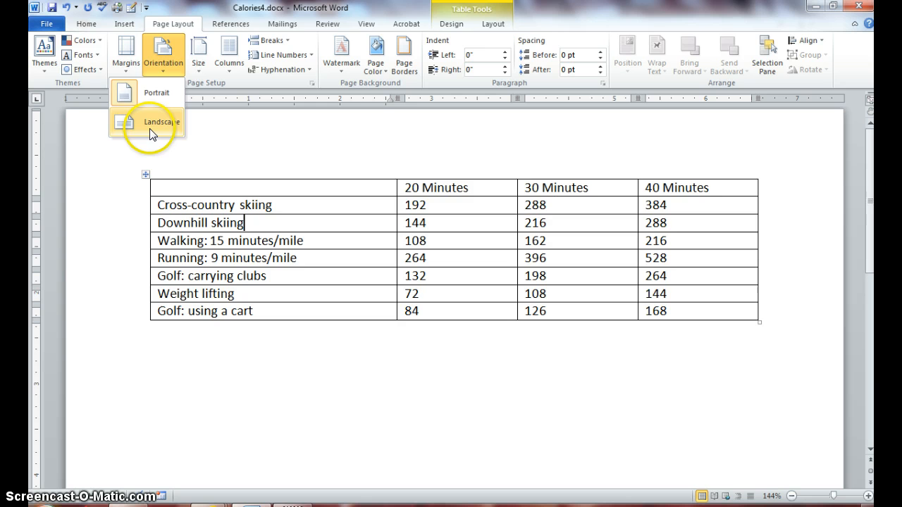
{"action": "left_click", "coordinate": [160, 123]}
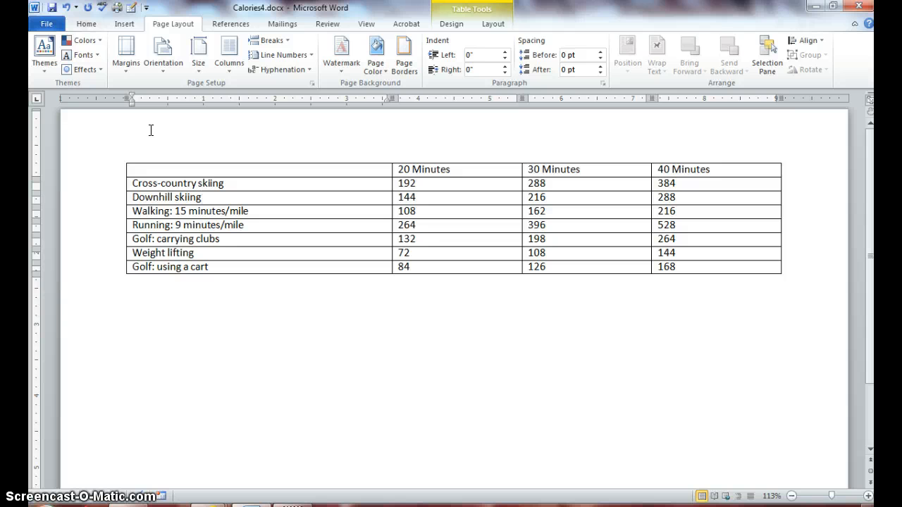
{"action": "left_click", "coordinate": [203, 197]}
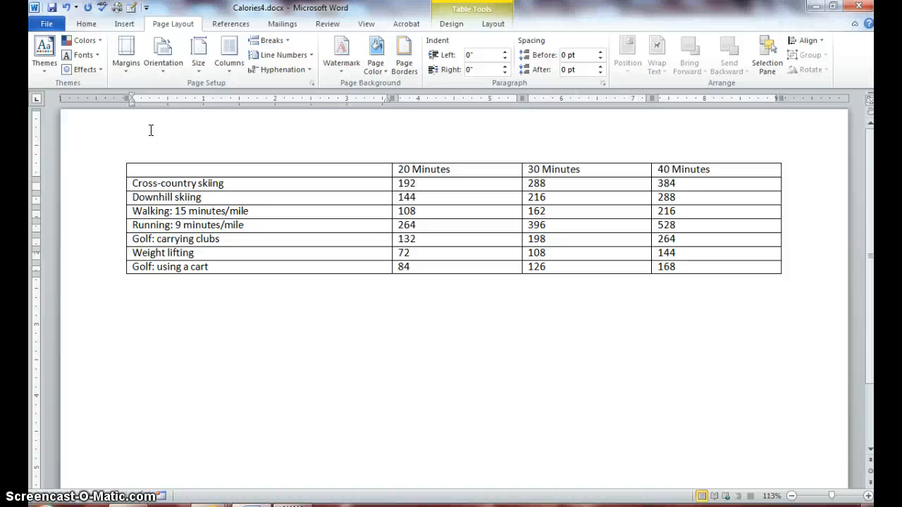
{"action": "left_click", "coordinate": [163, 54]}
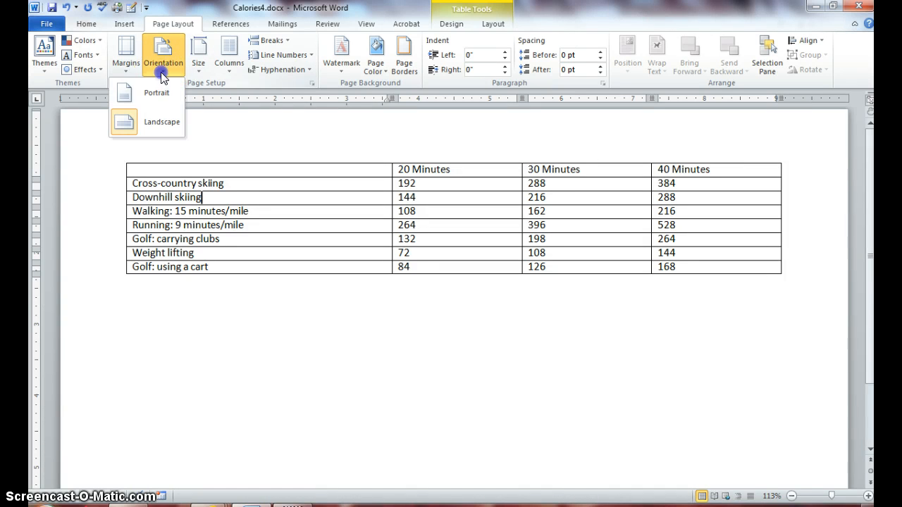
{"action": "mouse_move", "coordinate": [156, 93]}
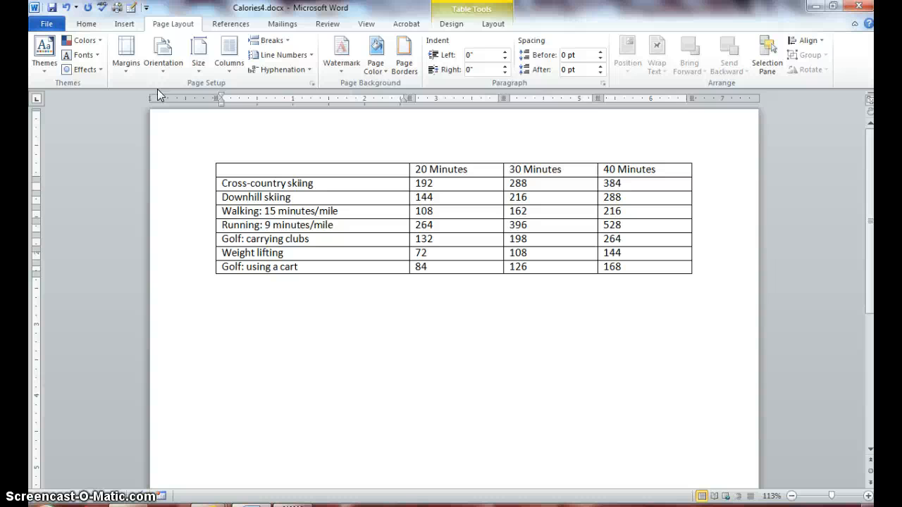
{"action": "mouse_move", "coordinate": [511, 27]}
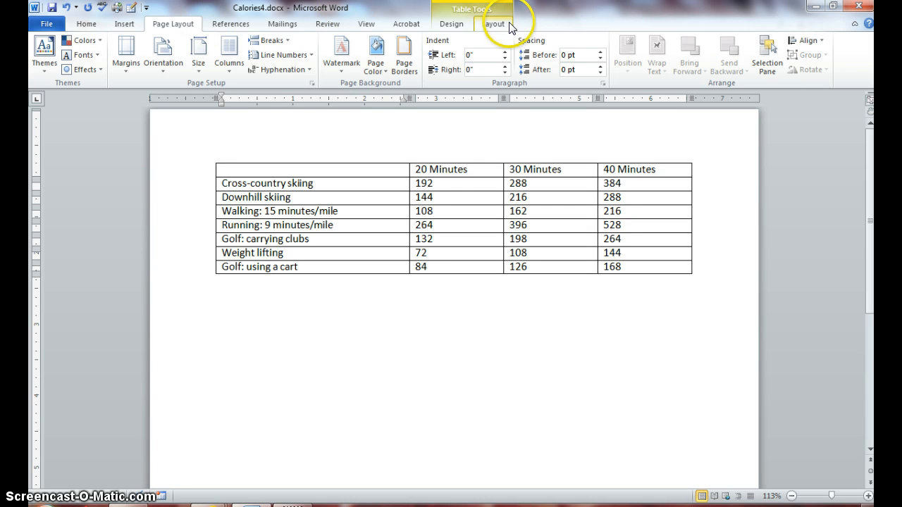
Select the entire calorie table using Select > Select Table on the Layout tab
{"action": "left_click", "coordinate": [493, 24]}
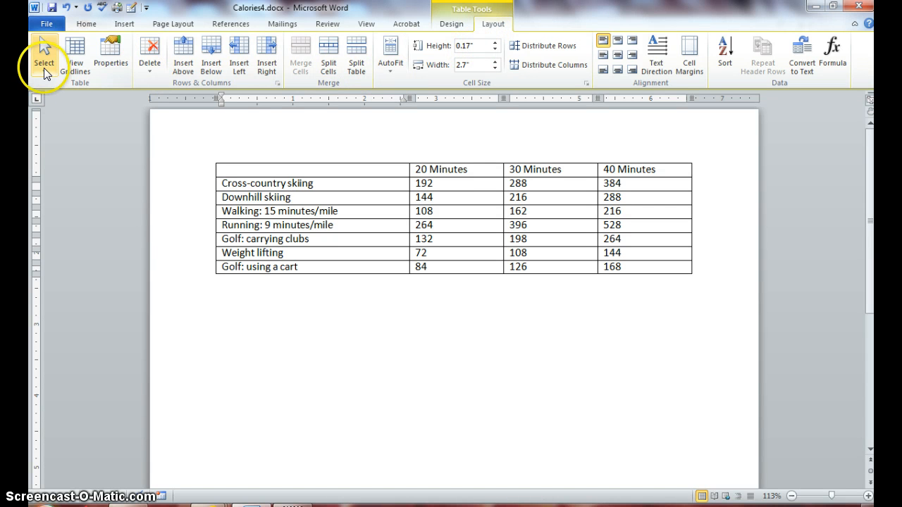
{"action": "left_click", "coordinate": [44, 56]}
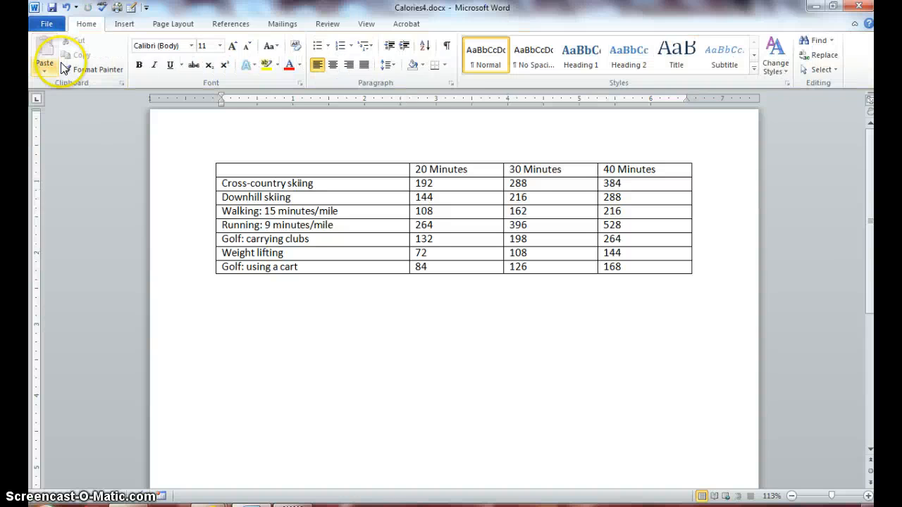
{"action": "left_click", "coordinate": [44, 55]}
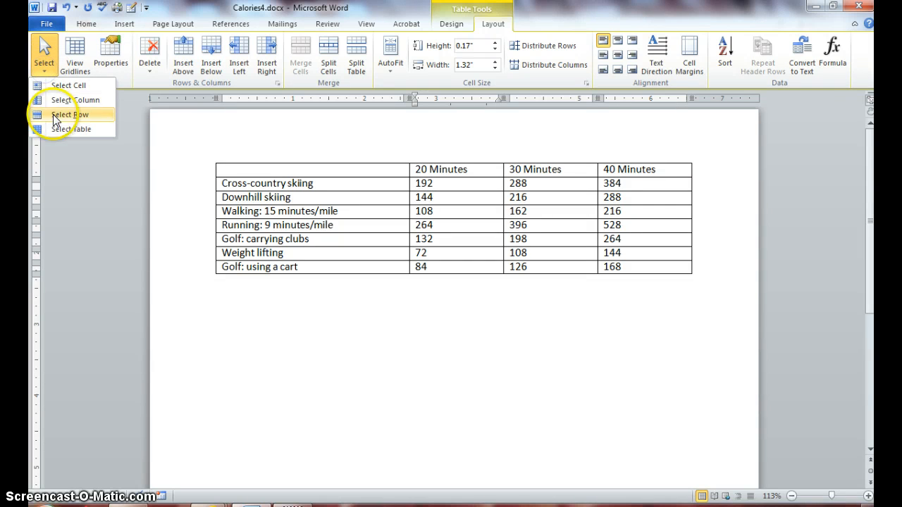
{"action": "left_click", "coordinate": [71, 129]}
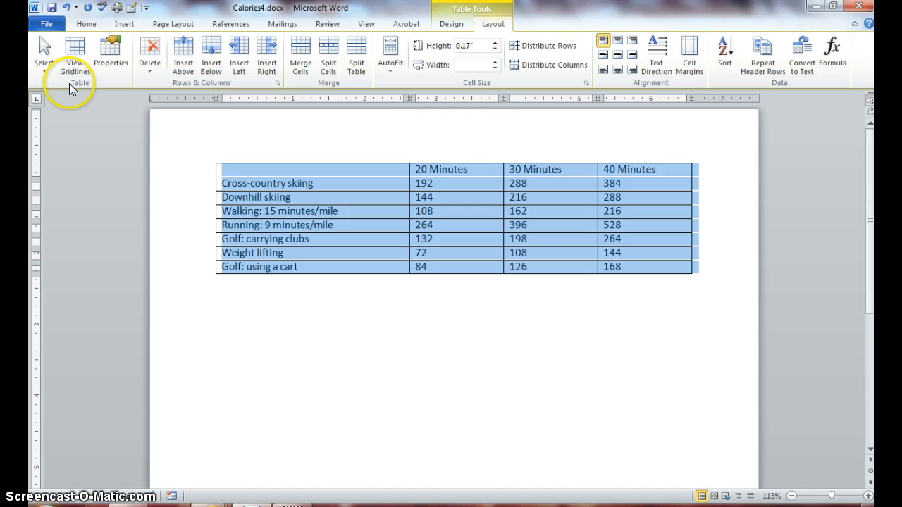
{"action": "left_click", "coordinate": [43, 53]}
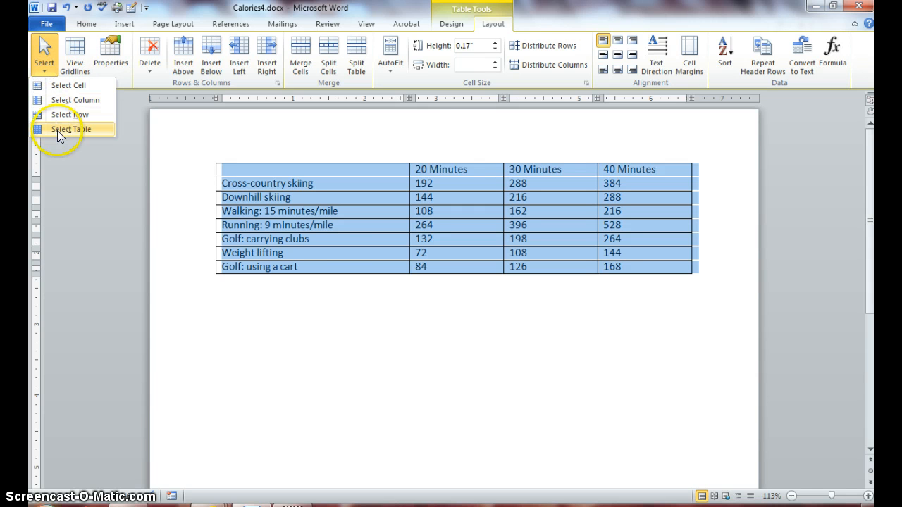
{"action": "mouse_move", "coordinate": [342, 153]}
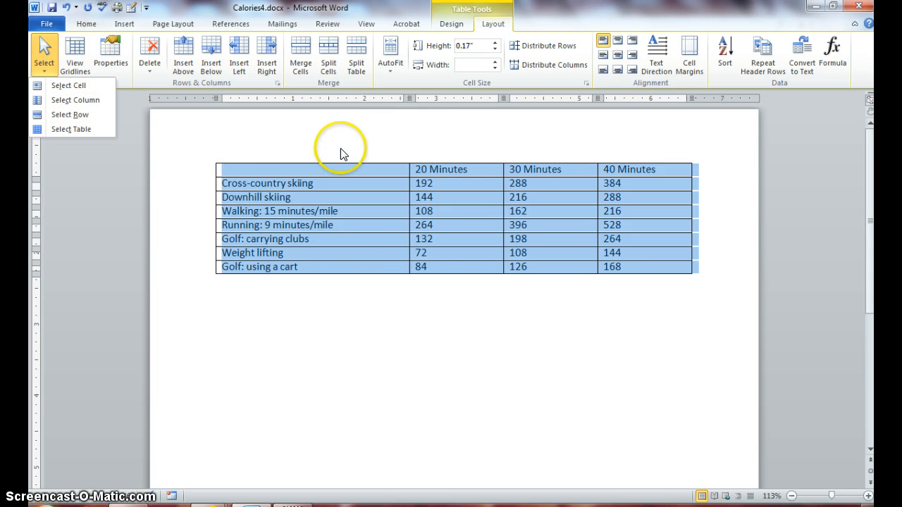
{"action": "mouse_move", "coordinate": [435, 293]}
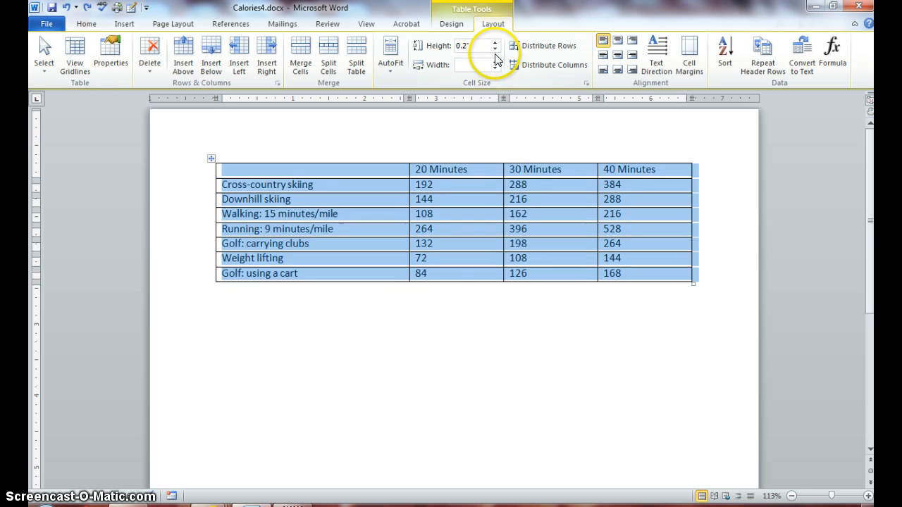
{"action": "mouse_move", "coordinate": [496, 53]}
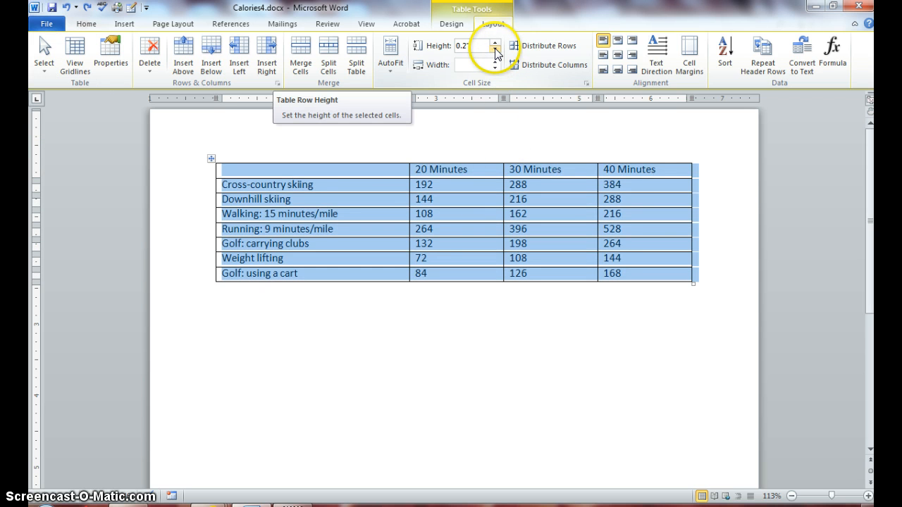
Raise the selected table's row height to 0.3 inches with the Height spinner
{"action": "left_click", "coordinate": [494, 50]}
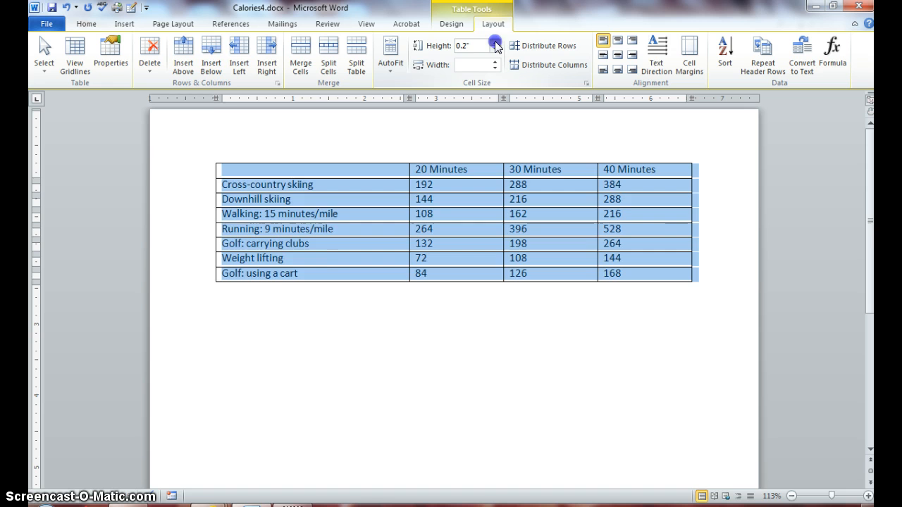
{"action": "left_click", "coordinate": [496, 42]}
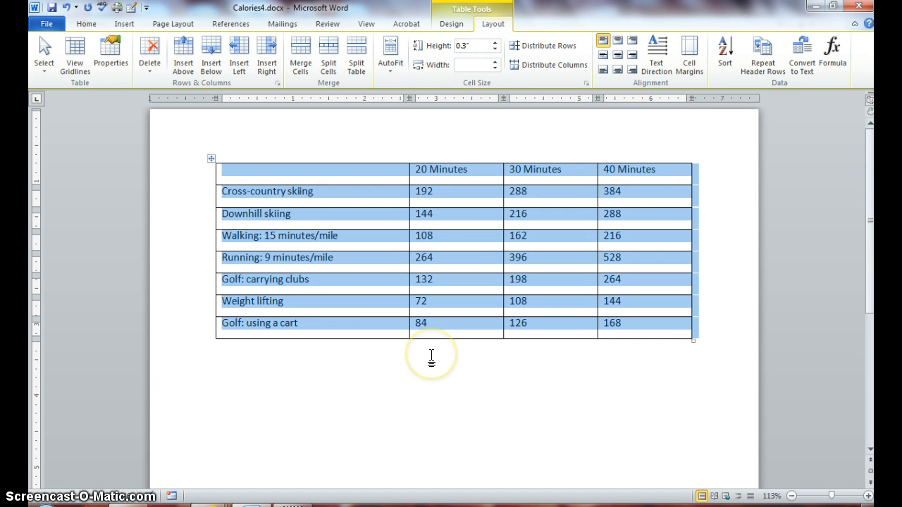
{"action": "mouse_move", "coordinate": [364, 274]}
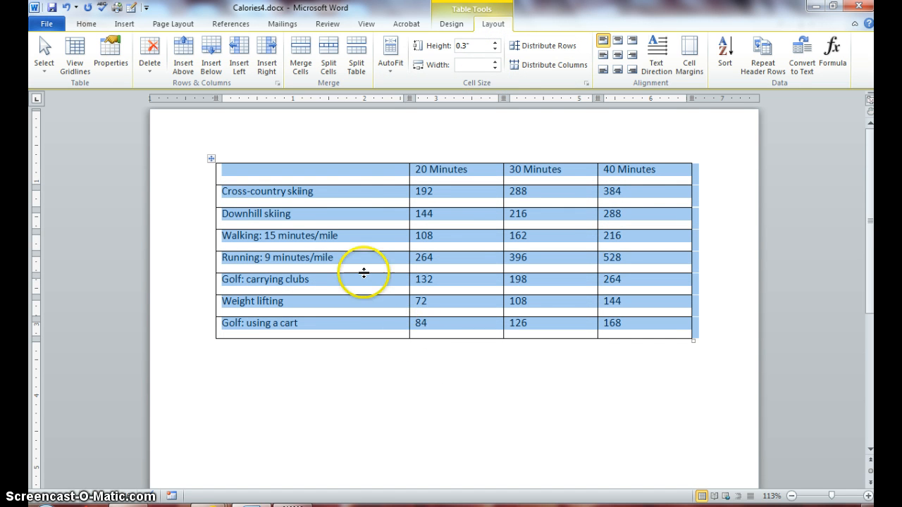
{"action": "mouse_move", "coordinate": [401, 285]}
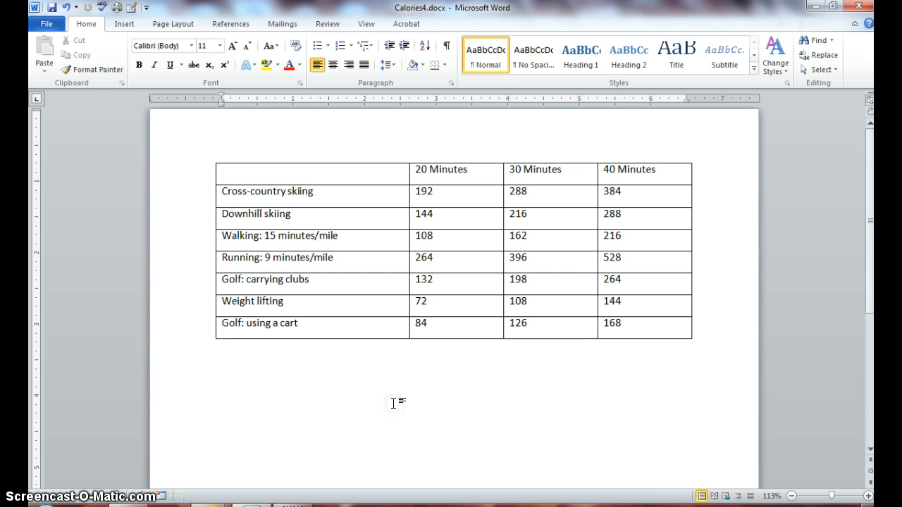
Enter 9 in the table, AutoFit it to the window, and select the whole table
{"action": "left_click", "coordinate": [424, 191]}
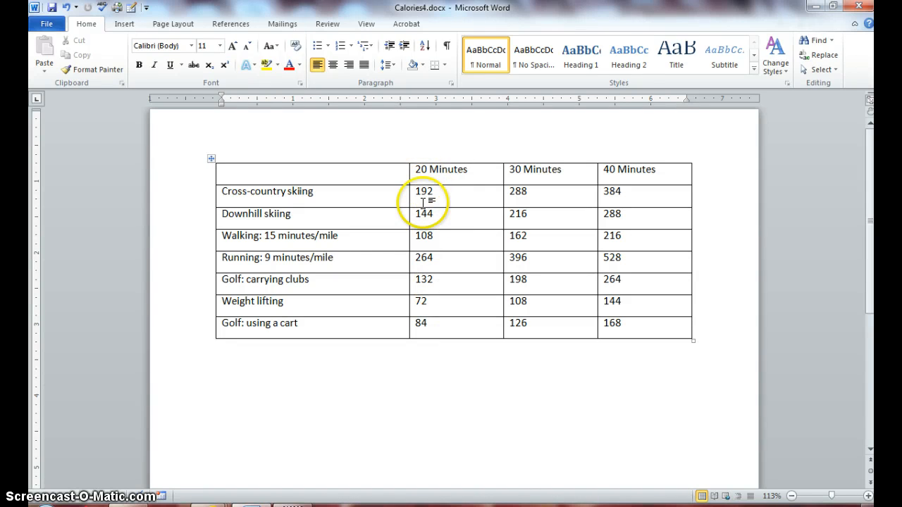
{"action": "left_click", "coordinate": [424, 191]}
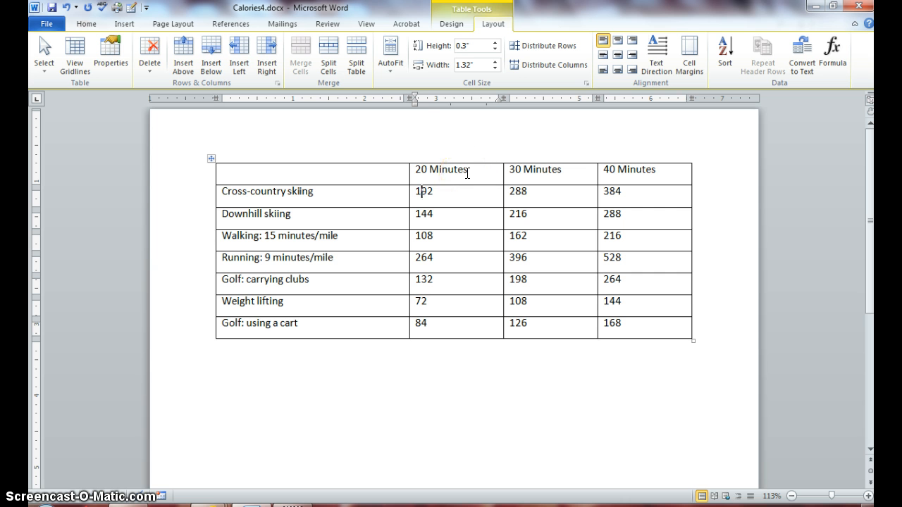
{"action": "type", "text": "9"}
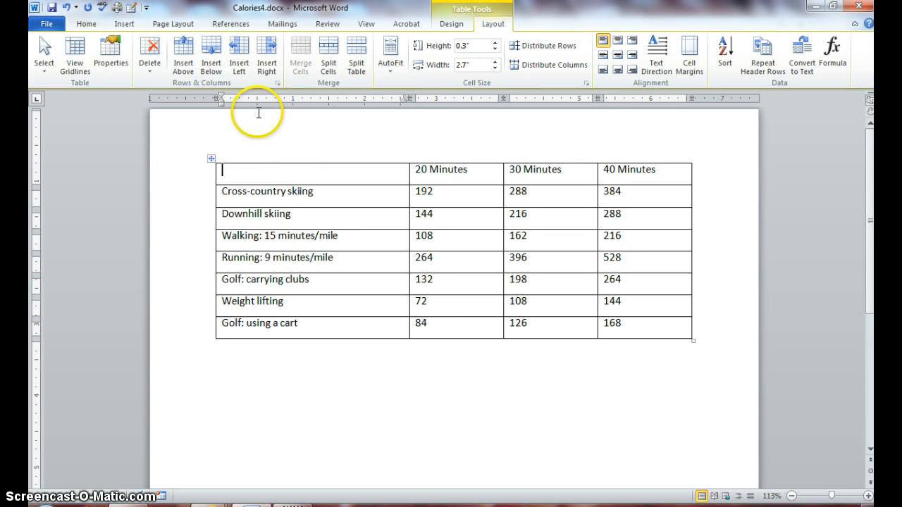
{"action": "left_click", "coordinate": [391, 55]}
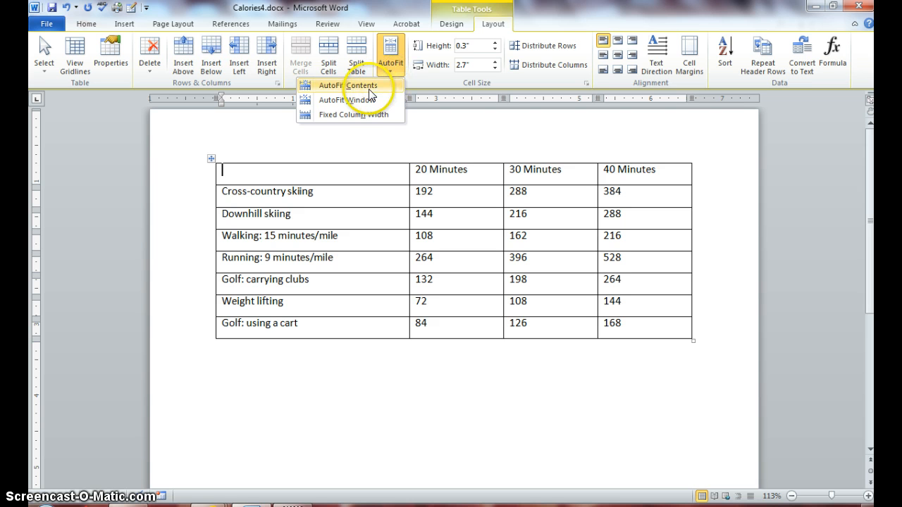
{"action": "mouse_move", "coordinate": [372, 100]}
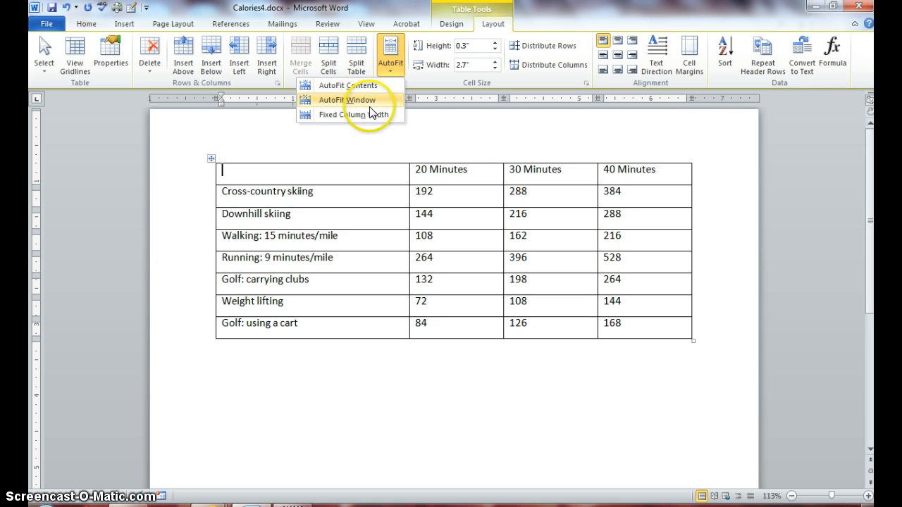
{"action": "mouse_move", "coordinate": [349, 85]}
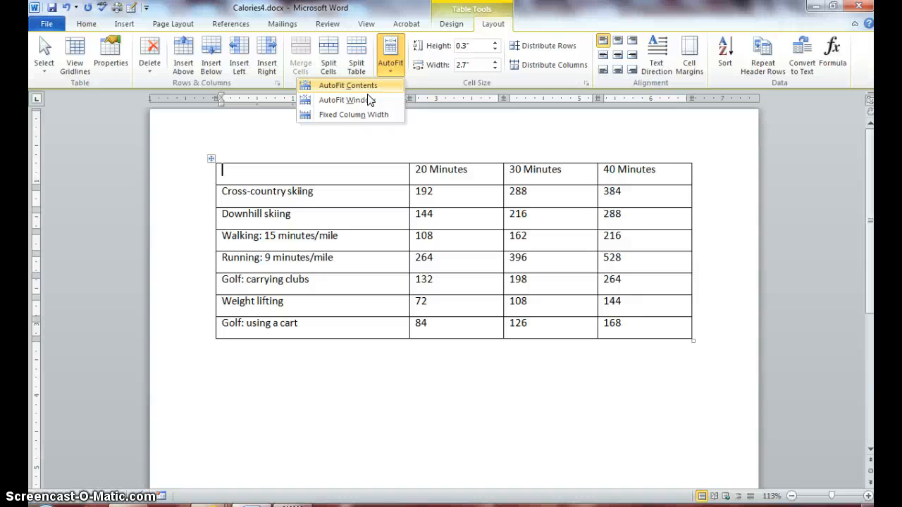
{"action": "mouse_move", "coordinate": [348, 99]}
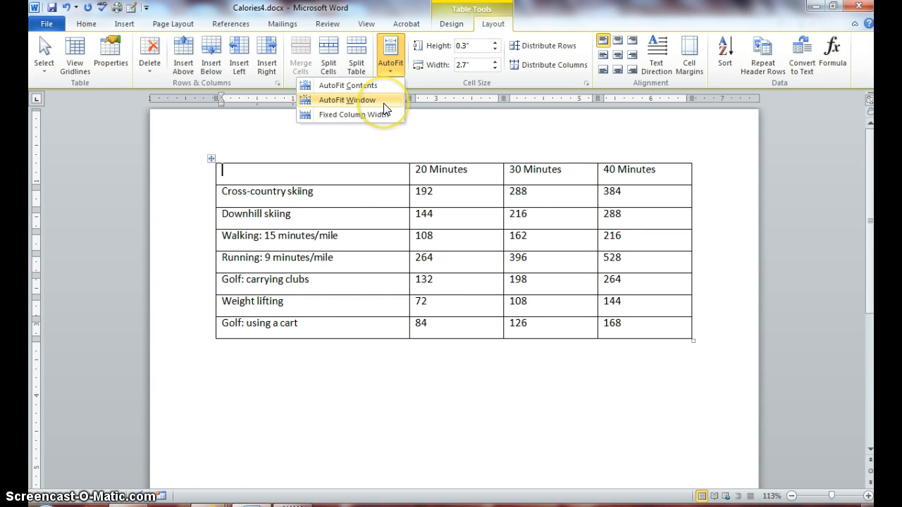
{"action": "mouse_move", "coordinate": [385, 99]}
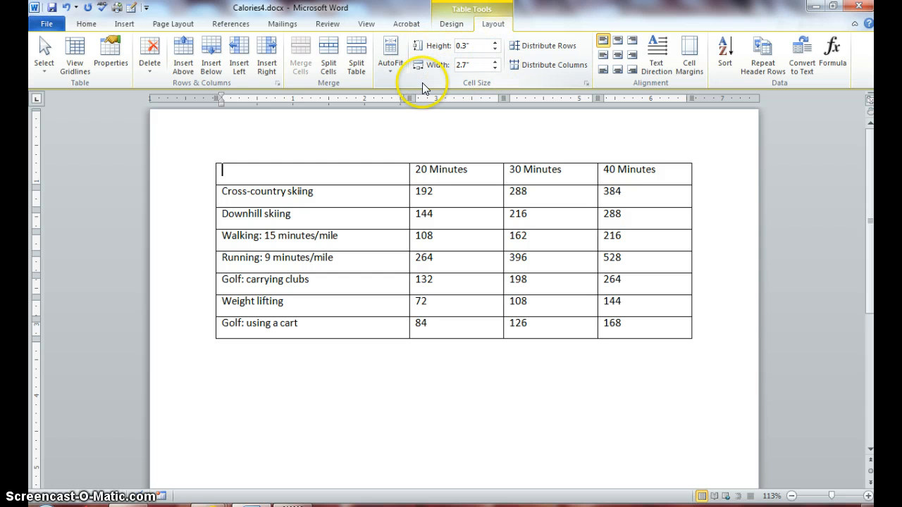
{"action": "left_click", "coordinate": [43, 57]}
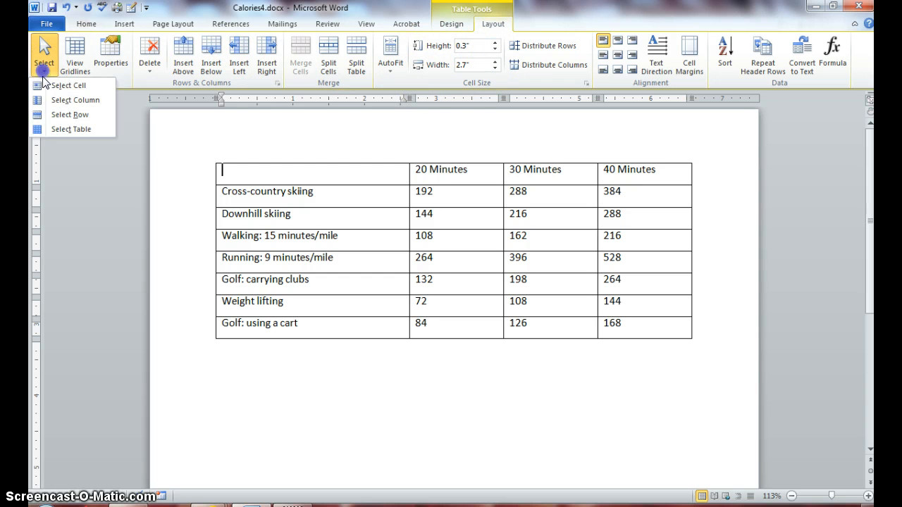
{"action": "left_click", "coordinate": [71, 129]}
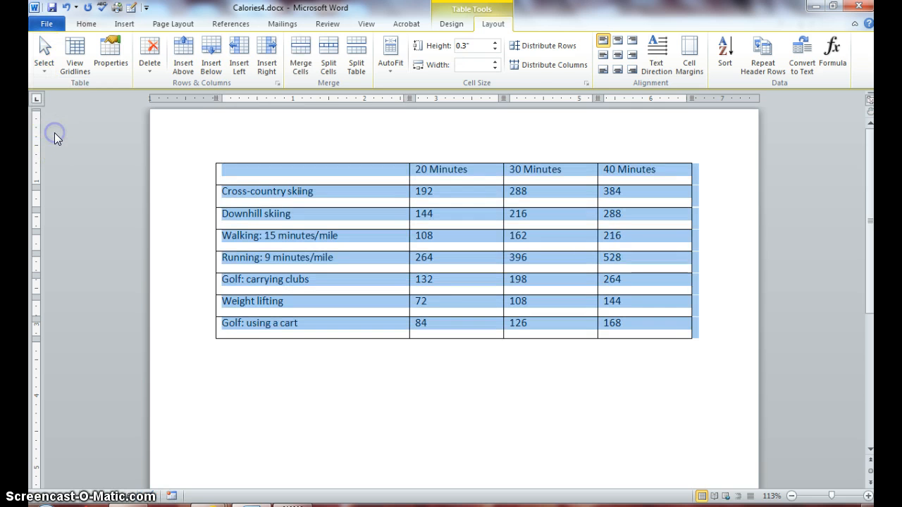